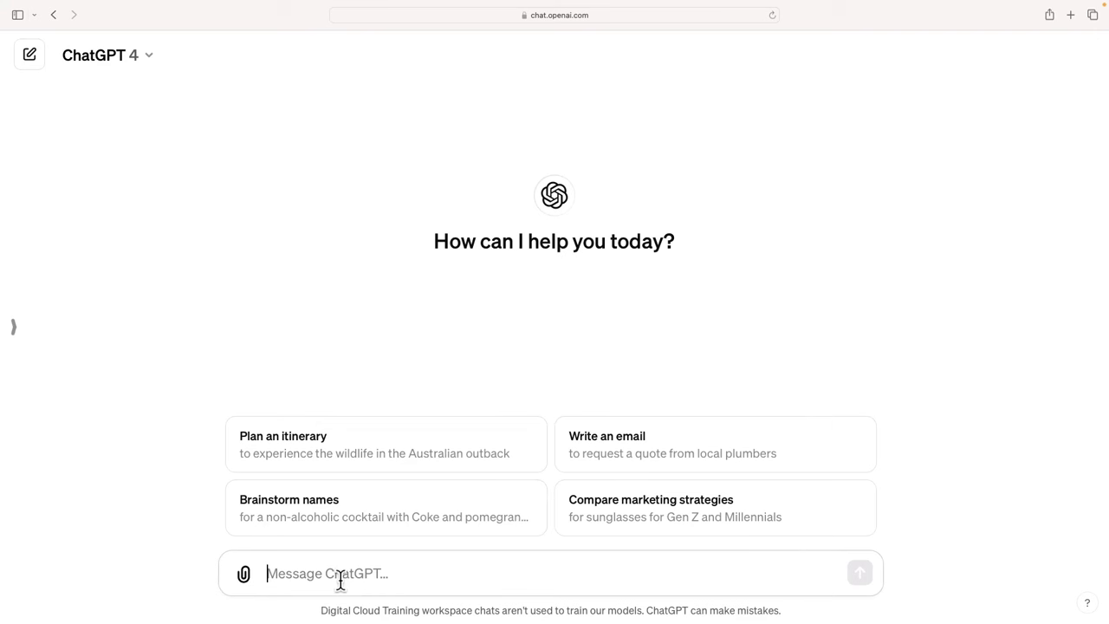
pyautogui.moveTo(167, 479)
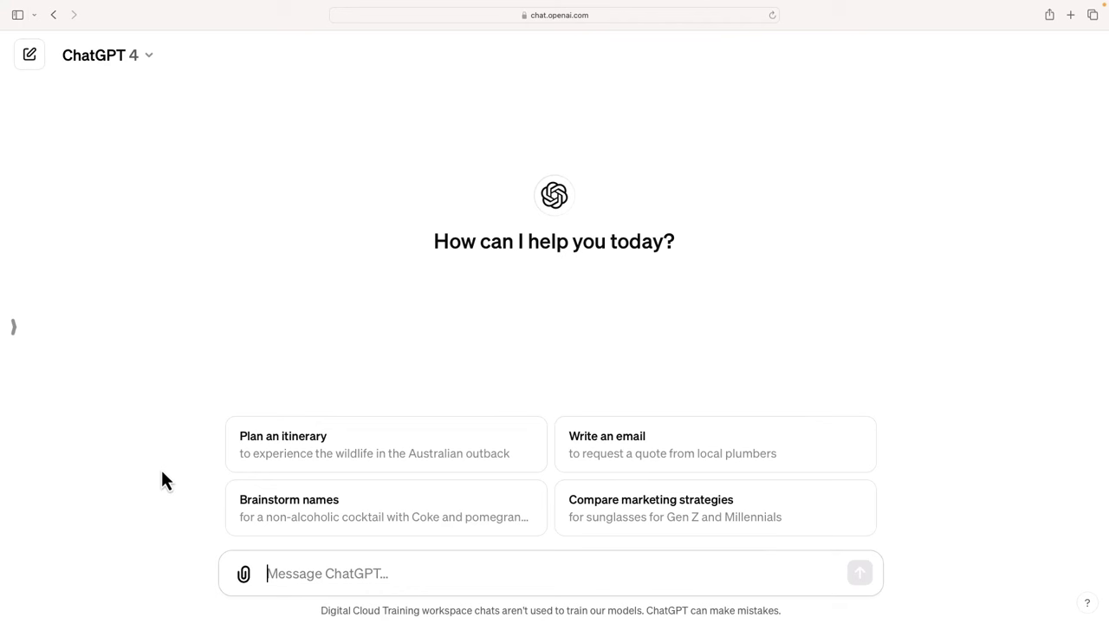
# Step: Begin the prompt asking ChatGPT to act as a lab architect for AWS serverless
pyautogui.write("I'm")
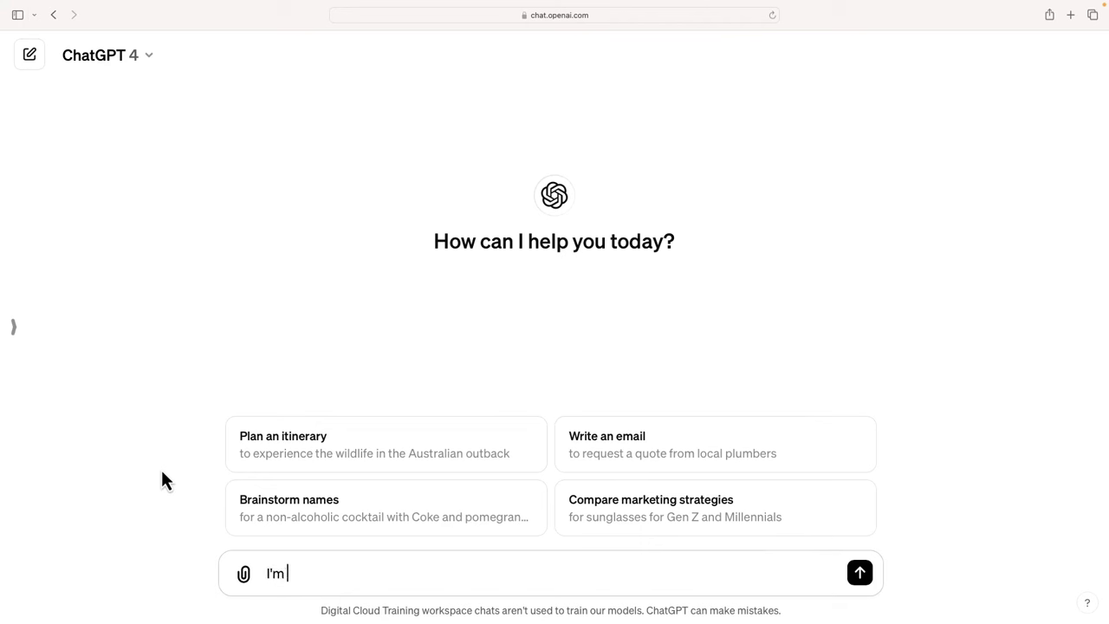
pyautogui.write('I need')
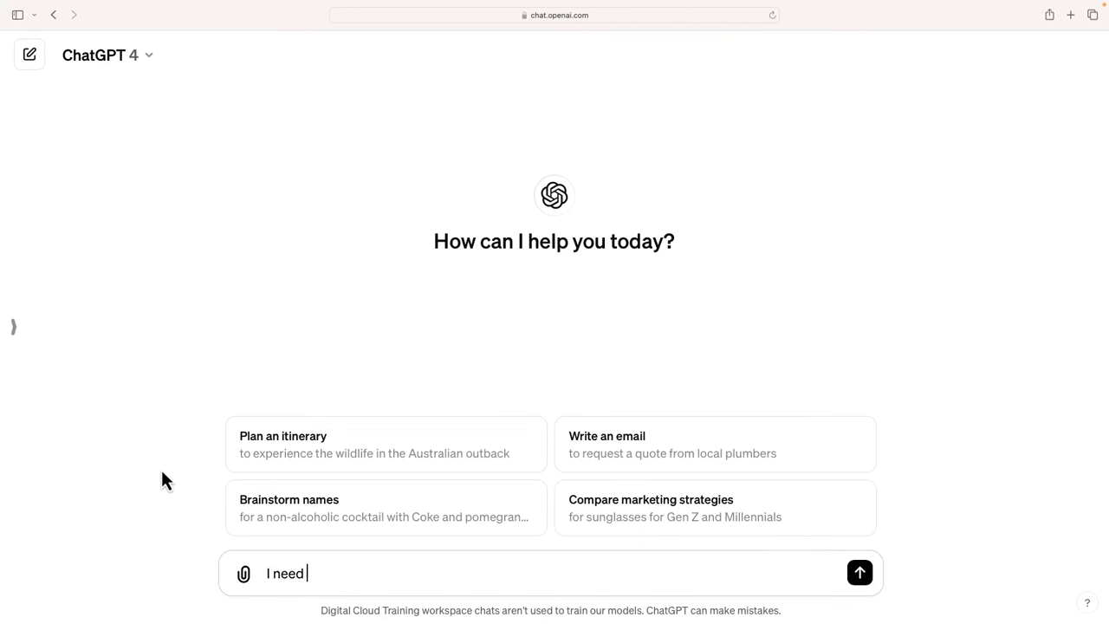
pyautogui.write('you to act as a')
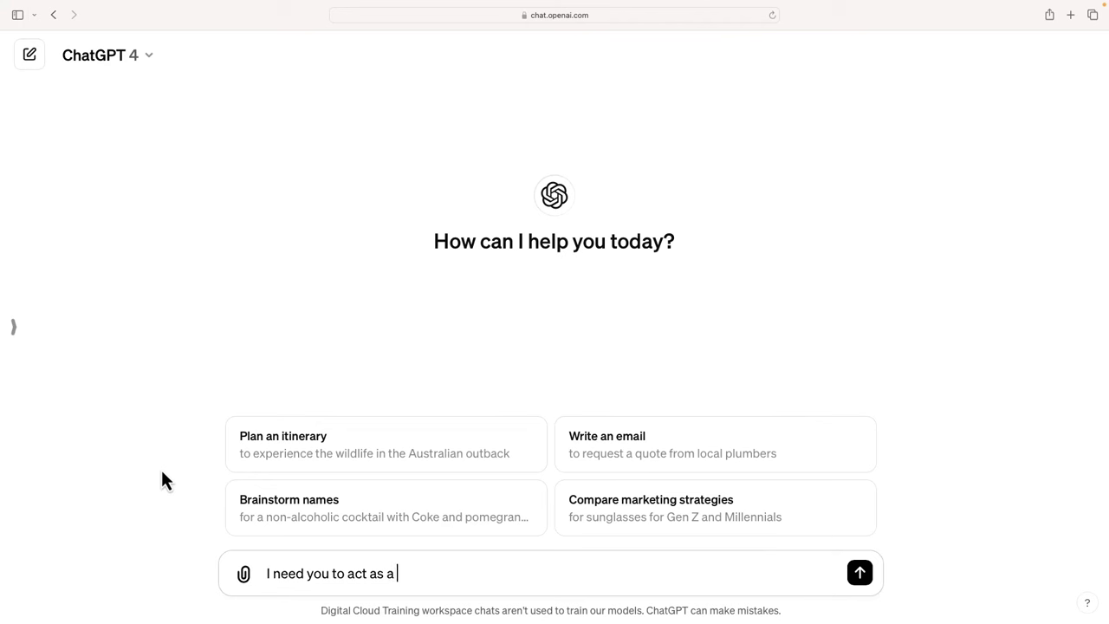
pyautogui.write('lab architect for aws certification training. I need some ideas for learning')
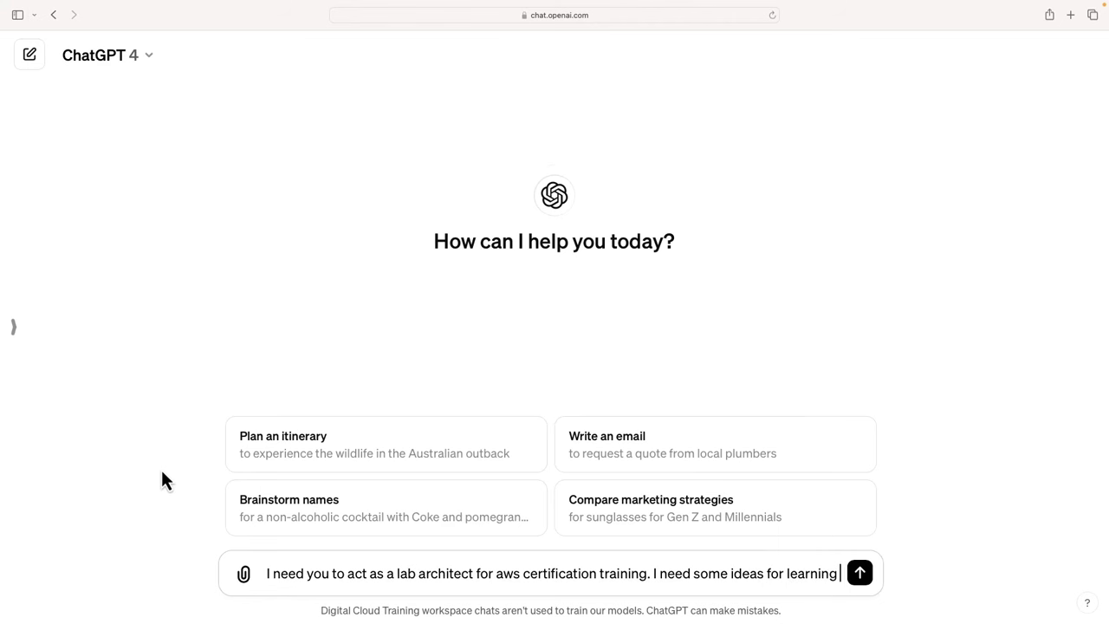
pyautogui.write('aws serverless services.')
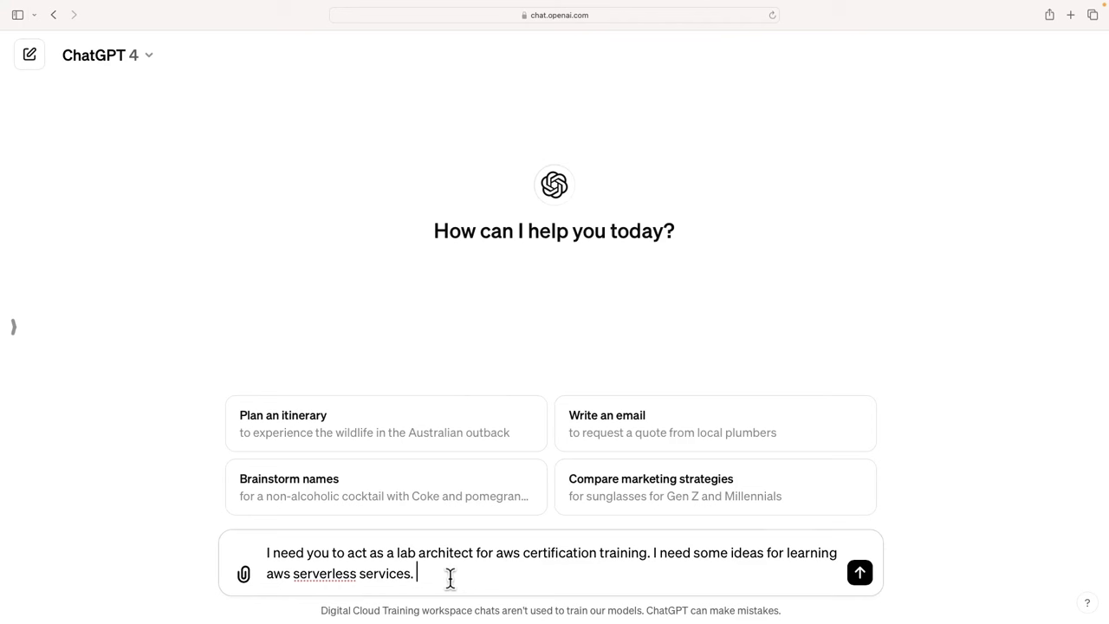
# Step: Finish the prompt requesting a few beginner-friendly ideas to choose from and send it
pyautogui.write('I need')
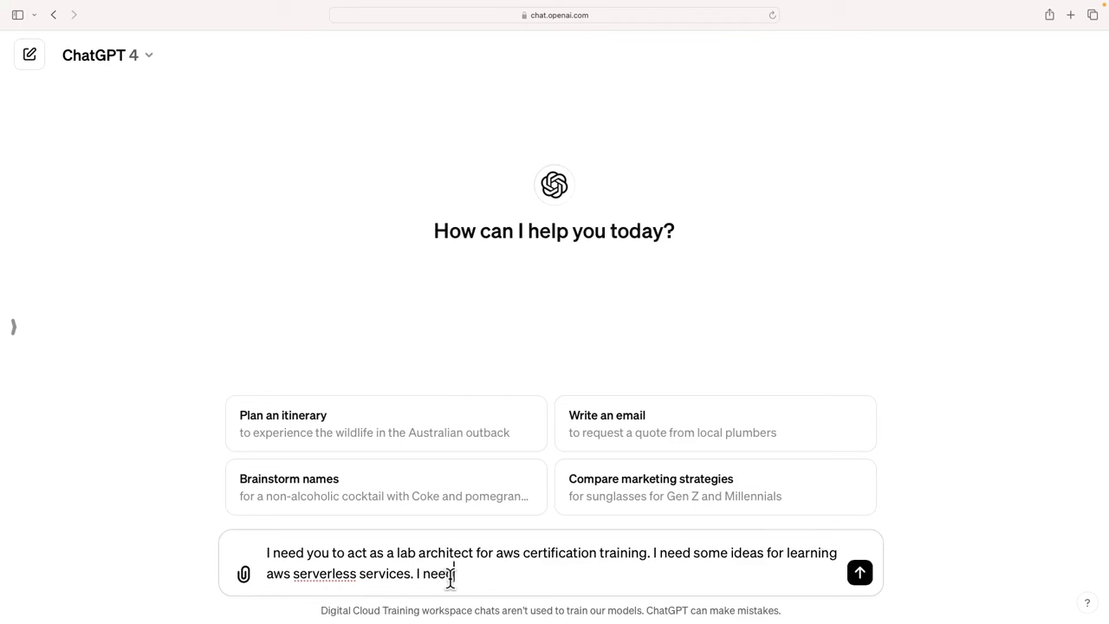
pyautogui.write('a few ideas to choose from that')
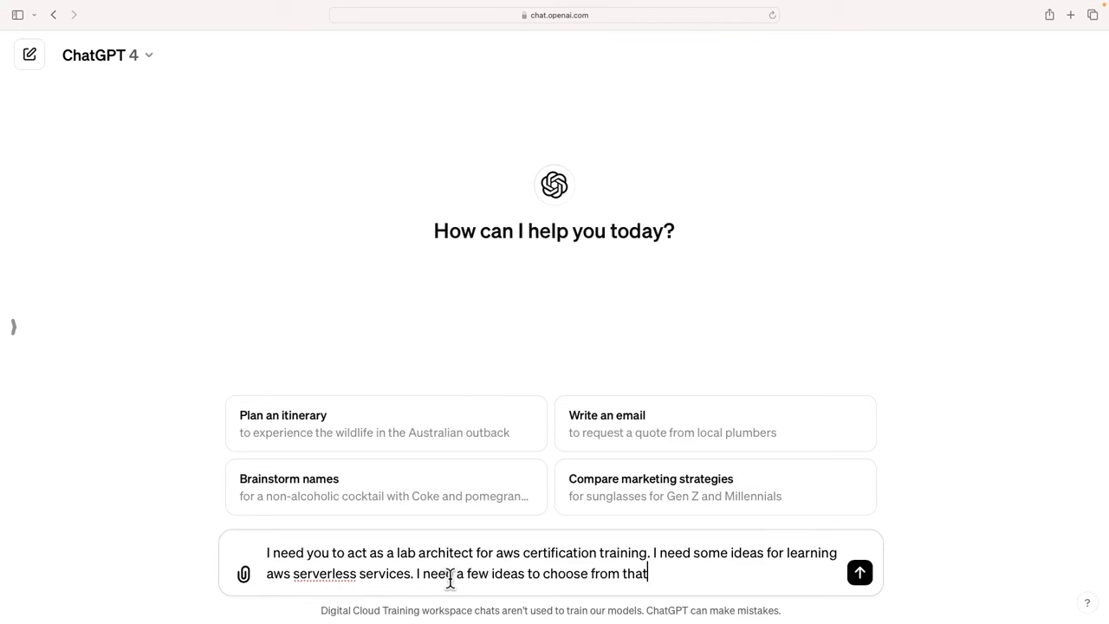
pyautogui.write('are ideal for being')
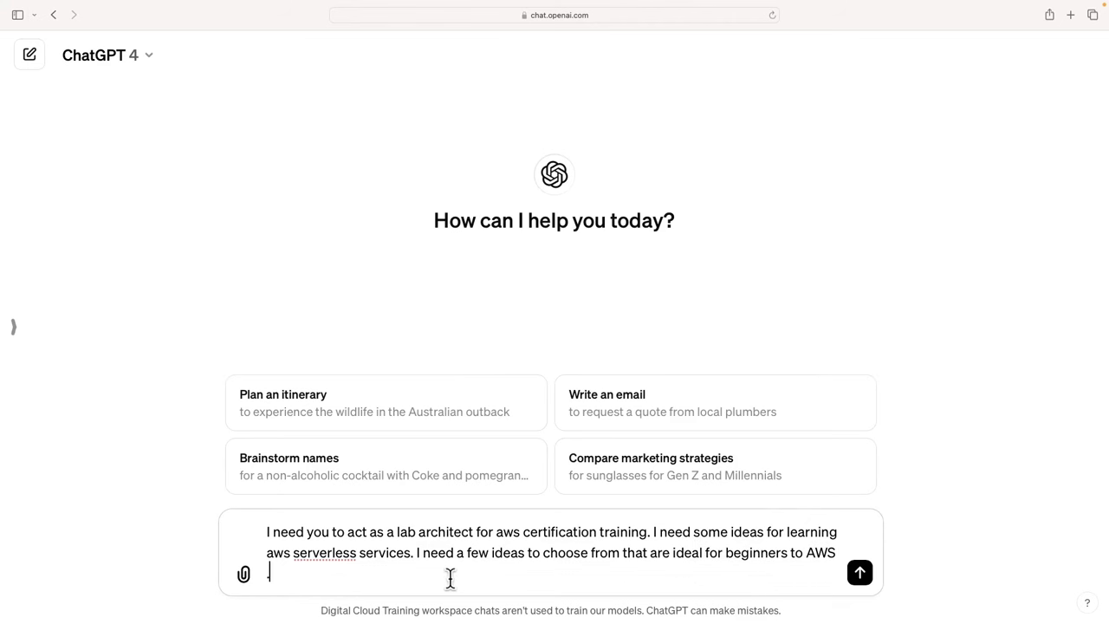
pyautogui.write('.')
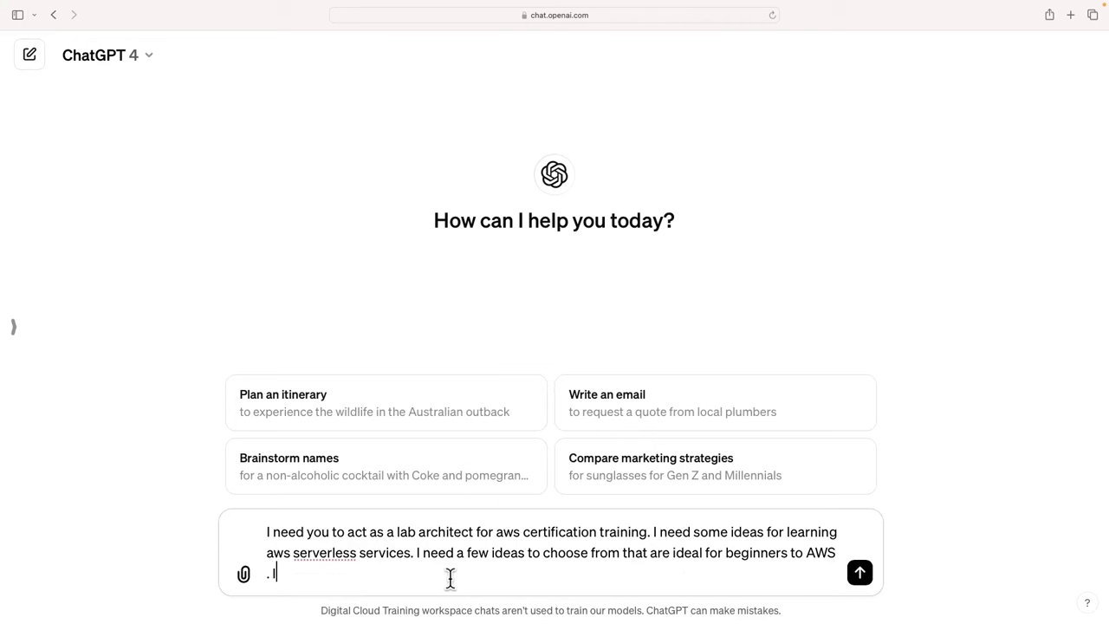
pyautogui.write("I'm")
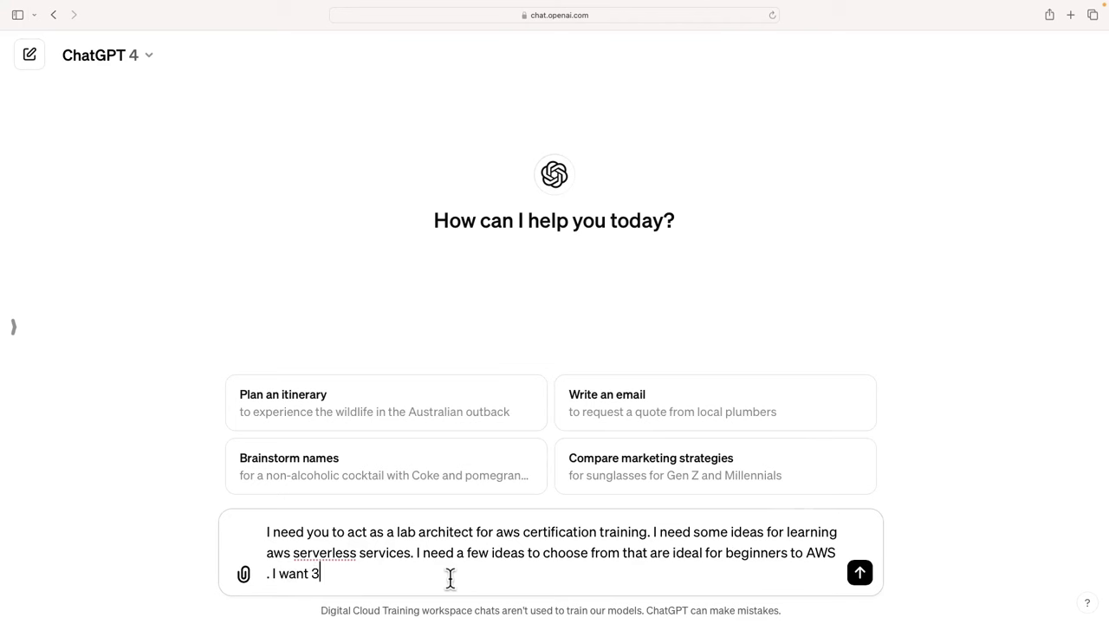
pyautogui.write('ideas to choose from')
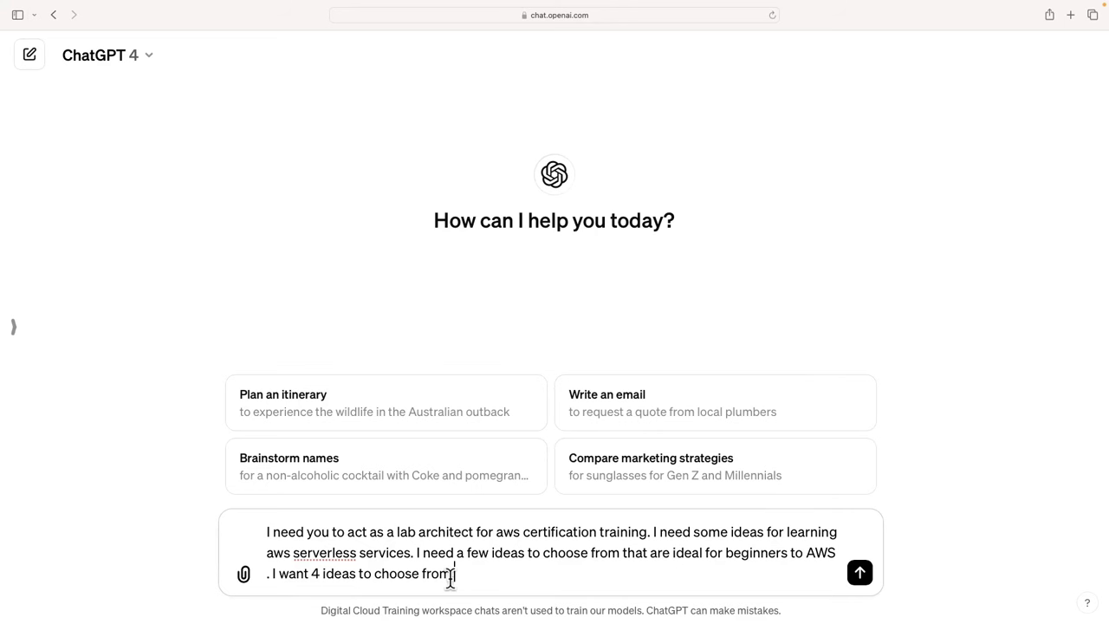
pyautogui.click(859, 572)
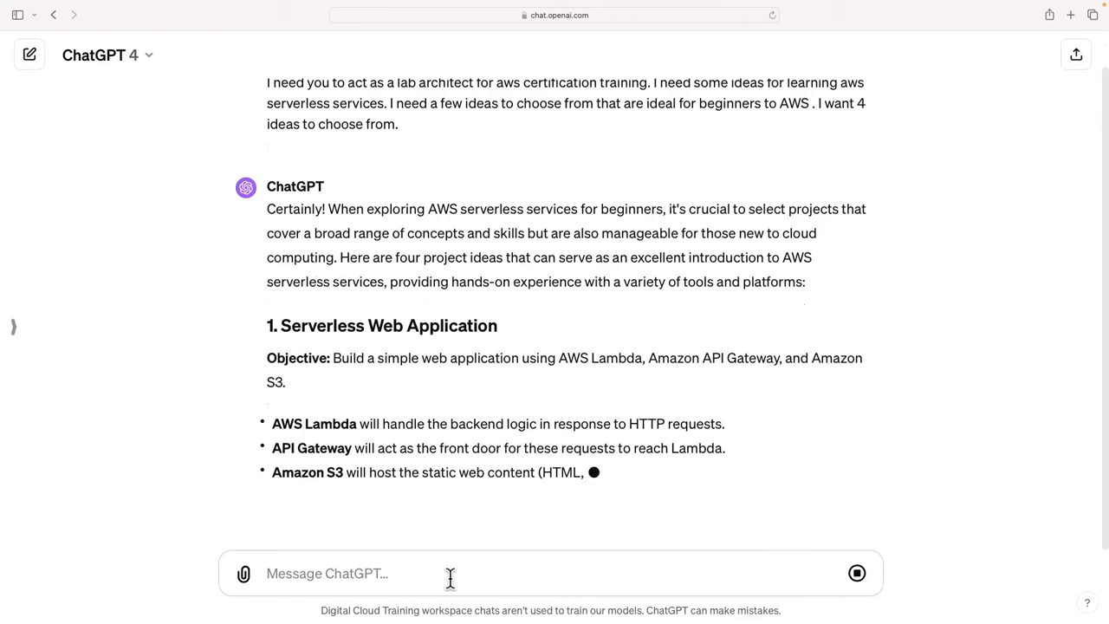
# Step: Read through the four serverless project ideas from web application to chat application
pyautogui.scroll(-3)
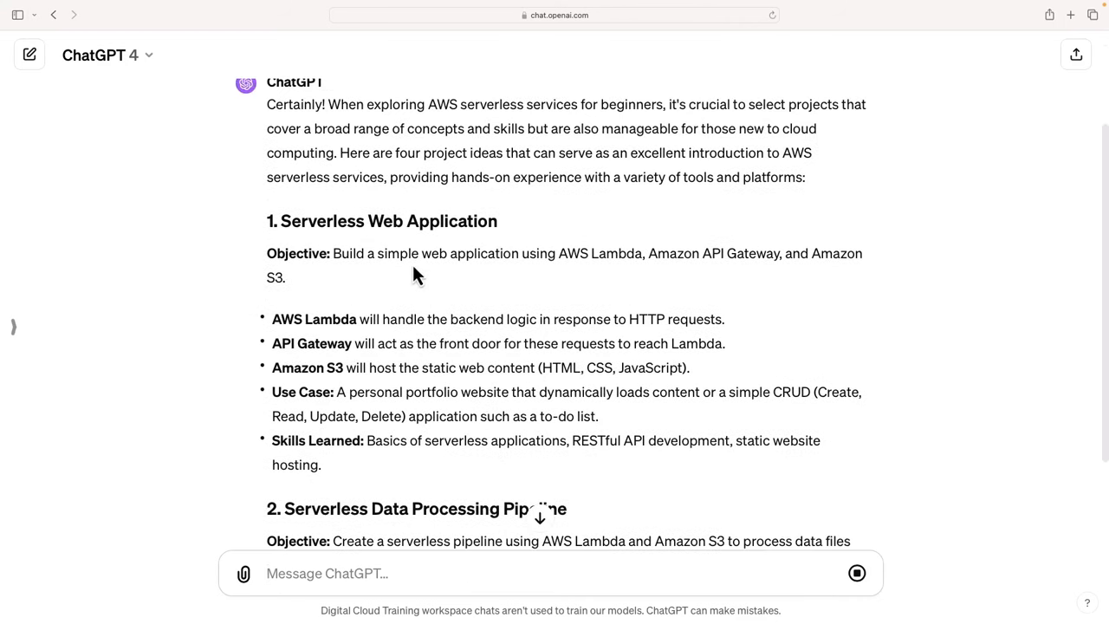
pyautogui.moveTo(654, 281)
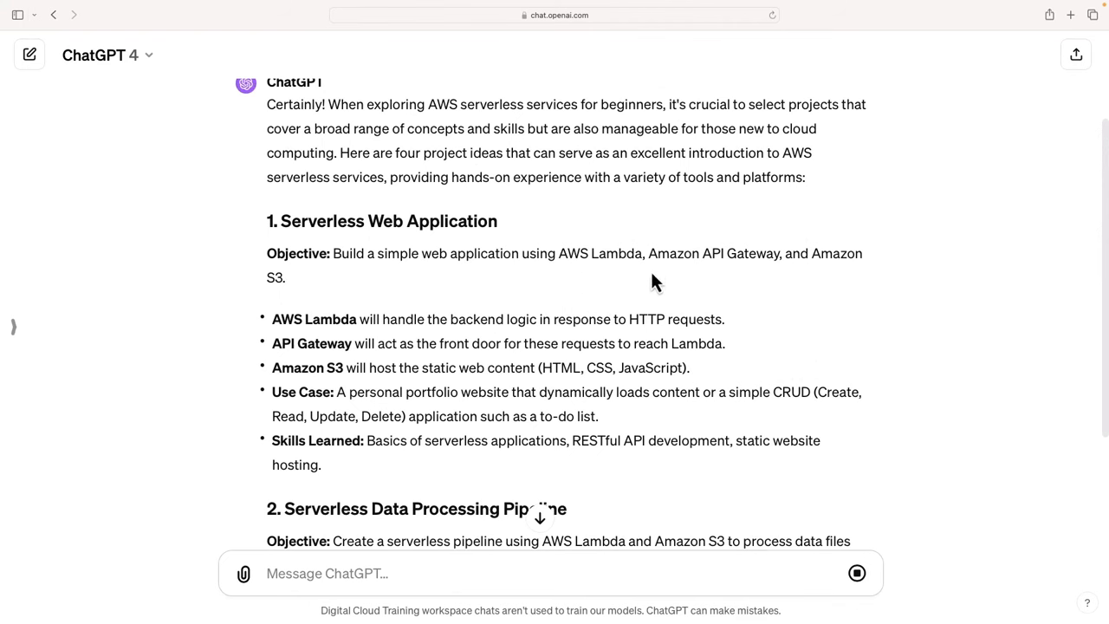
pyautogui.scroll(-3)
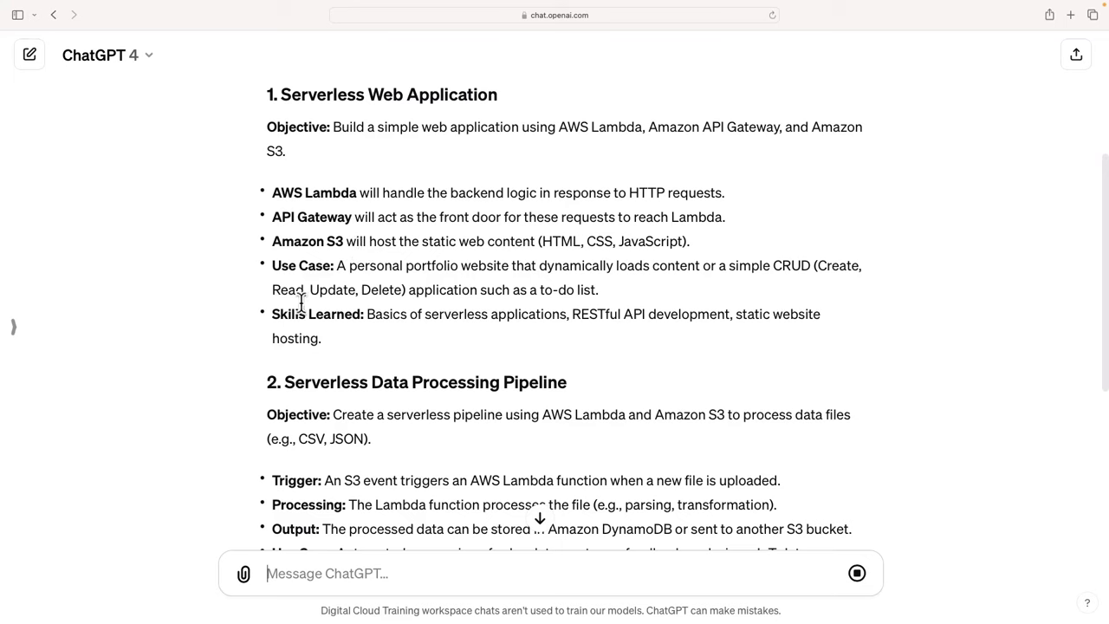
pyautogui.scroll(-3)
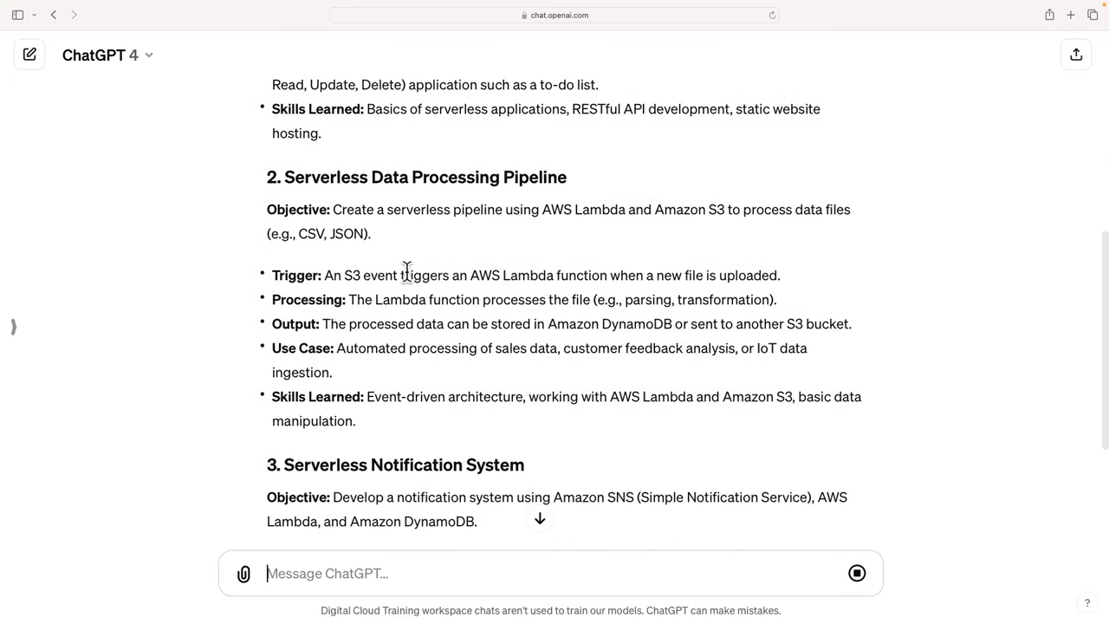
pyautogui.moveTo(361, 304)
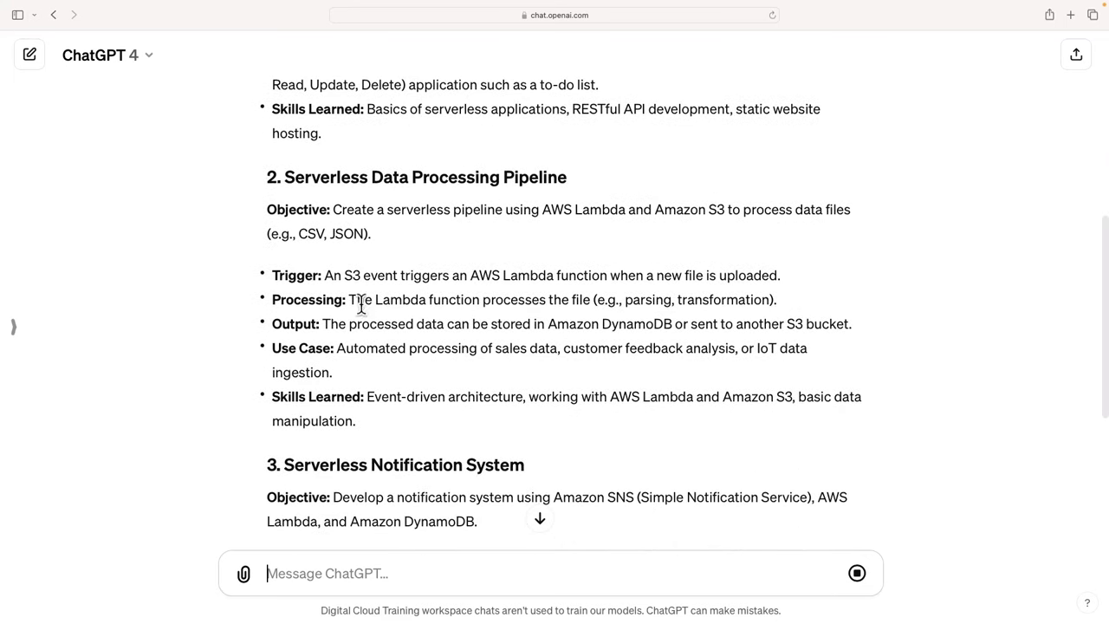
pyautogui.moveTo(536, 274)
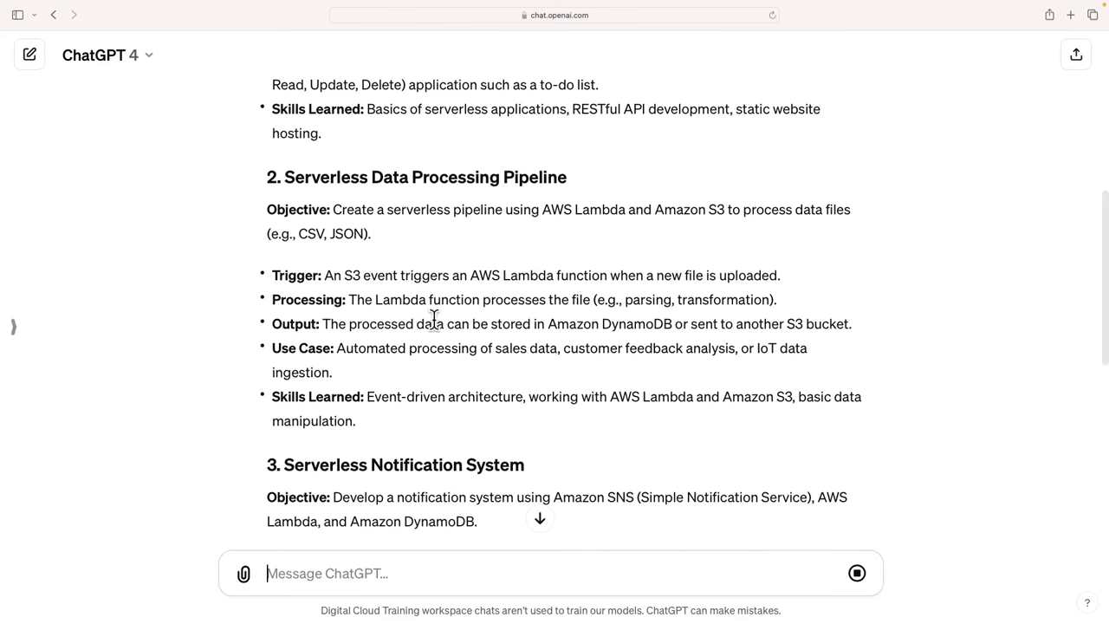
pyautogui.scroll(-3)
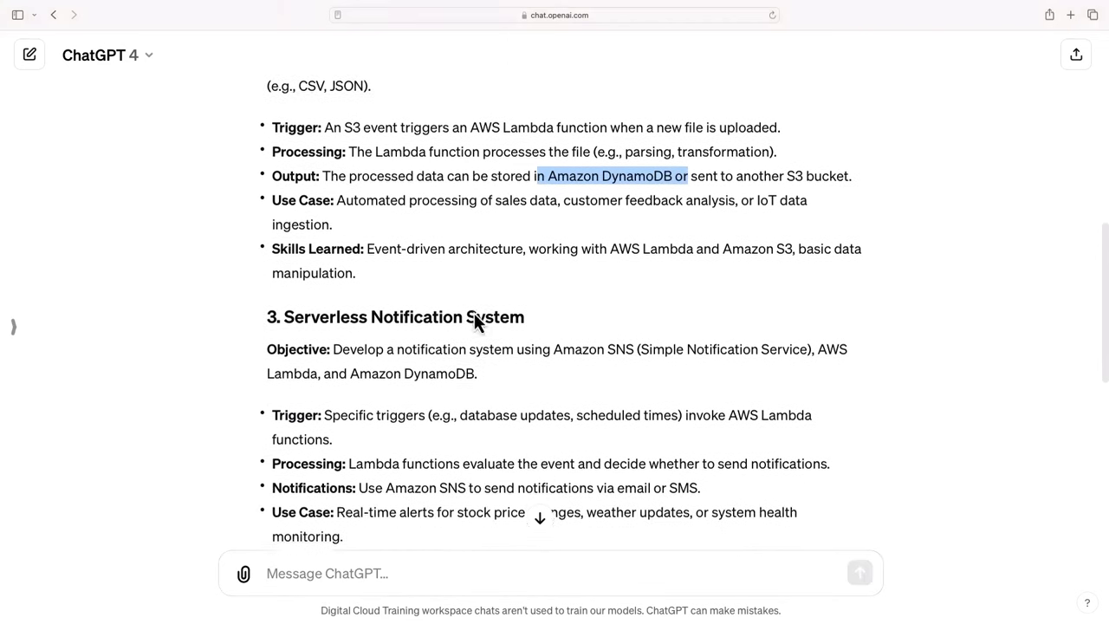
pyautogui.scroll(-3)
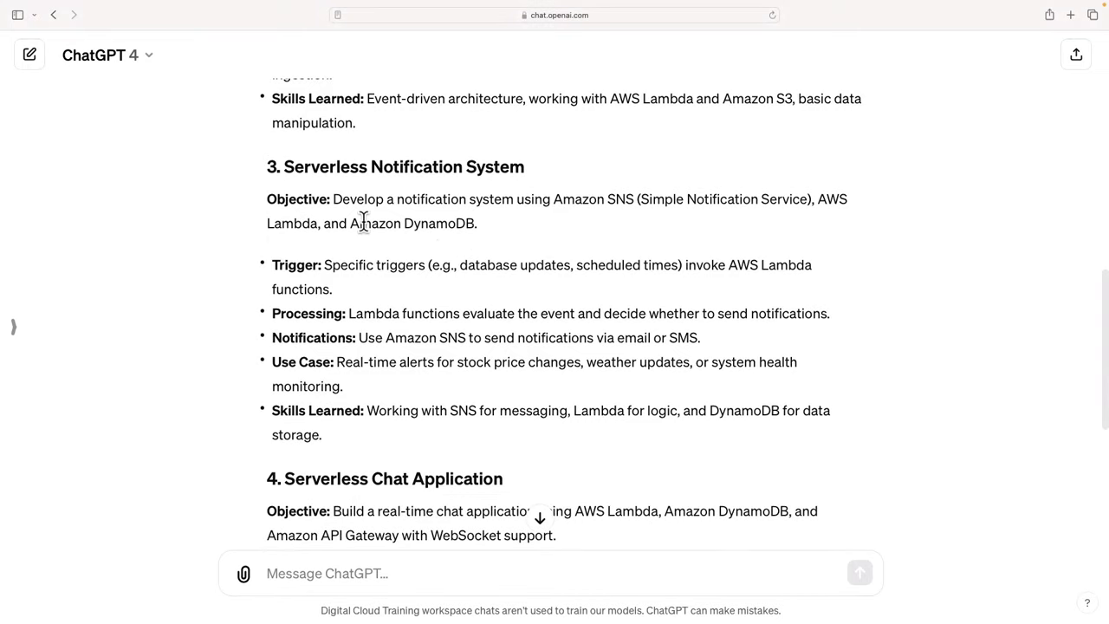
pyautogui.scroll(-3)
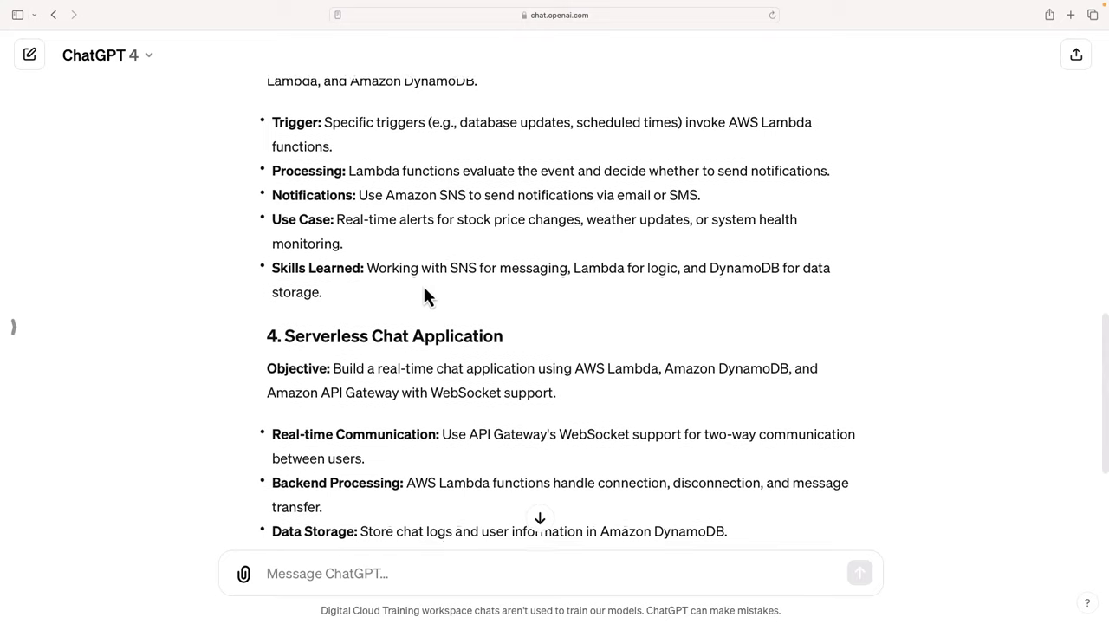
pyautogui.scroll(-3)
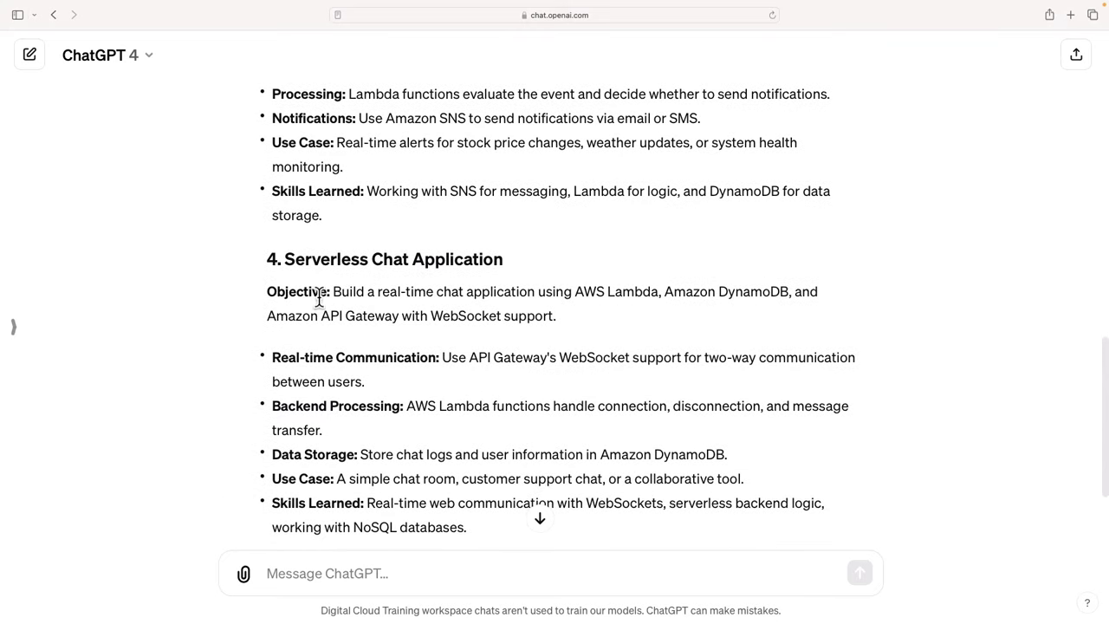
pyautogui.scroll(-3)
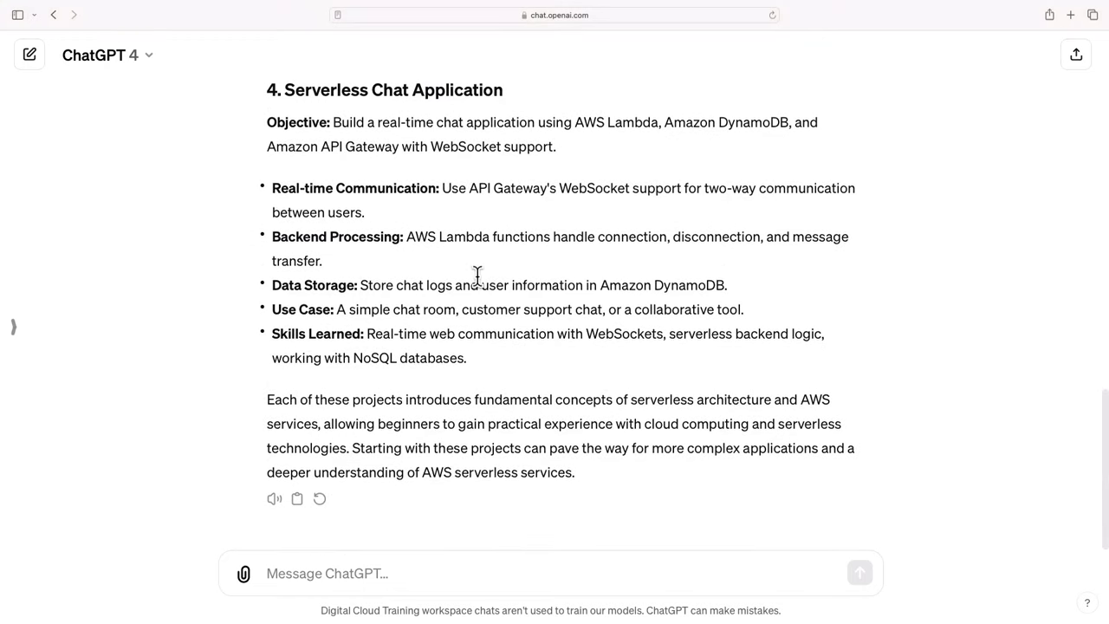
pyautogui.moveTo(714, 555)
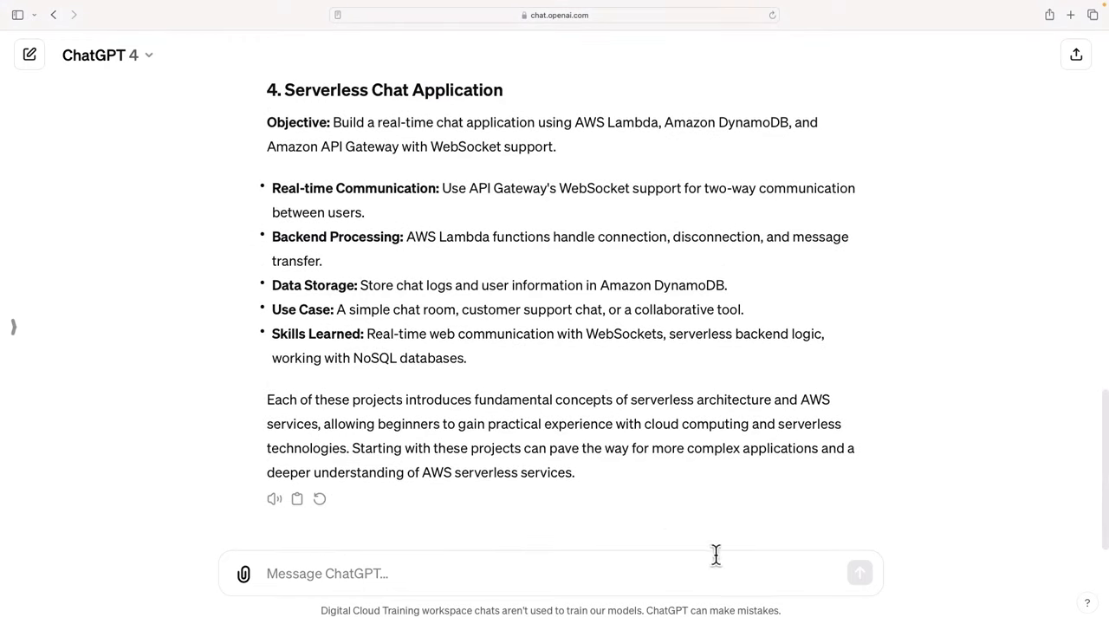
# Step: Write that idea 1 is preferred and that full code, not sample code, is needed
pyautogui.write('I like idea 1. Provide')
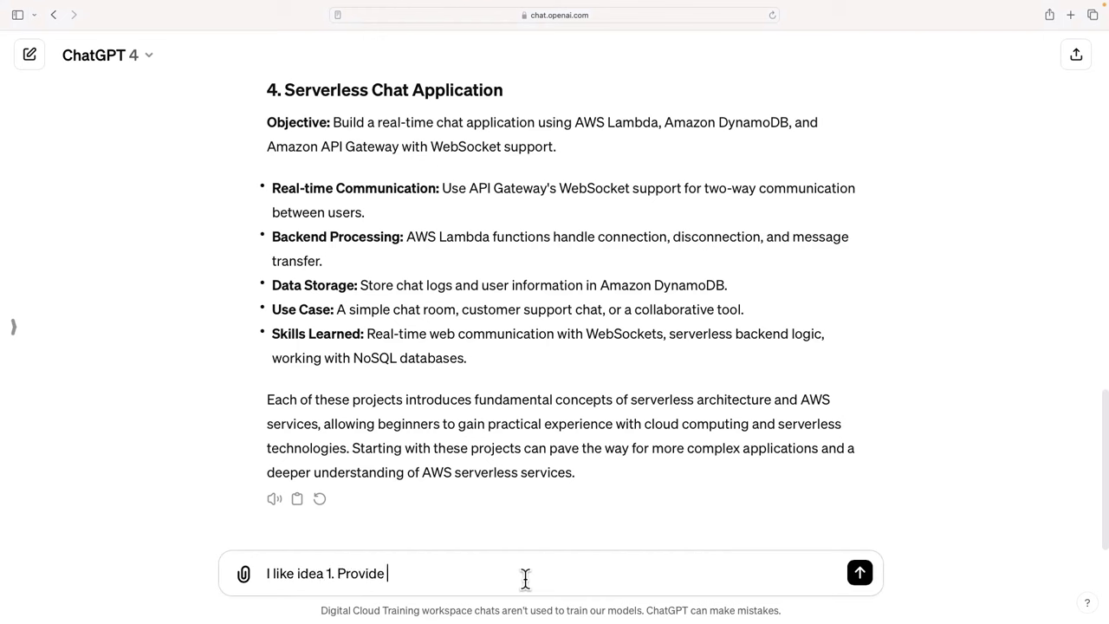
pyautogui.write('I need you to p')
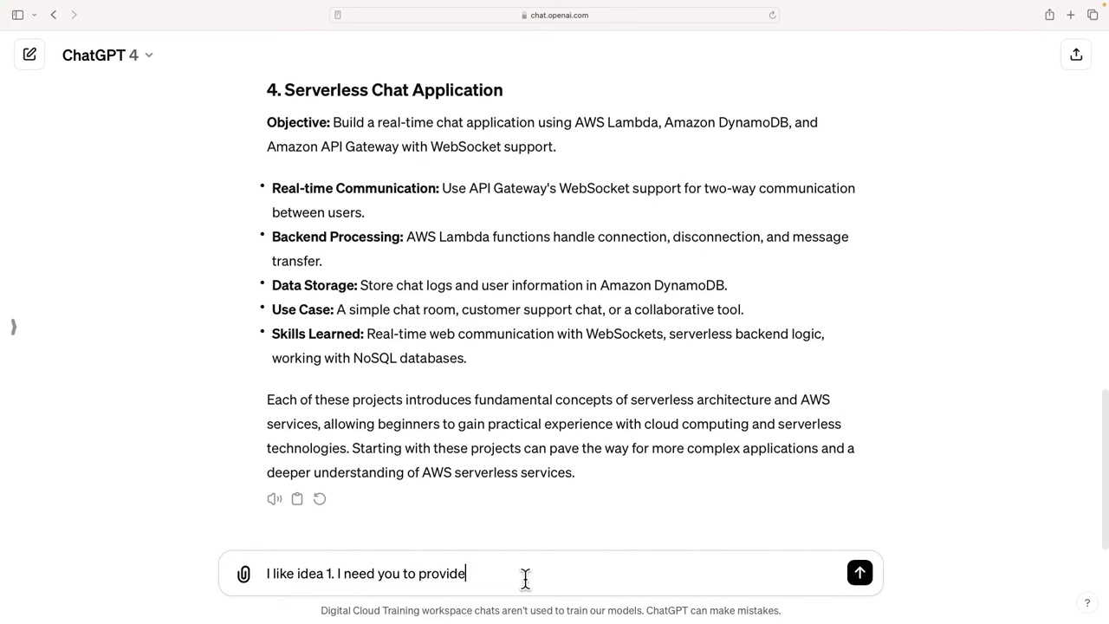
pyautogui.write('detailed instructio')
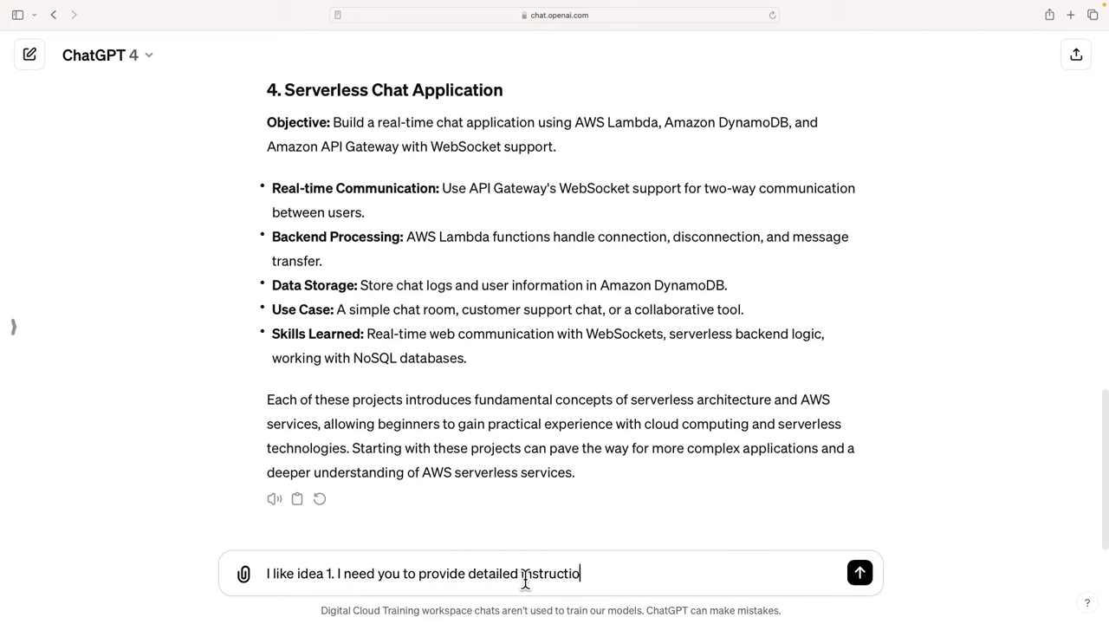
pyautogui.write('ns. I need full co')
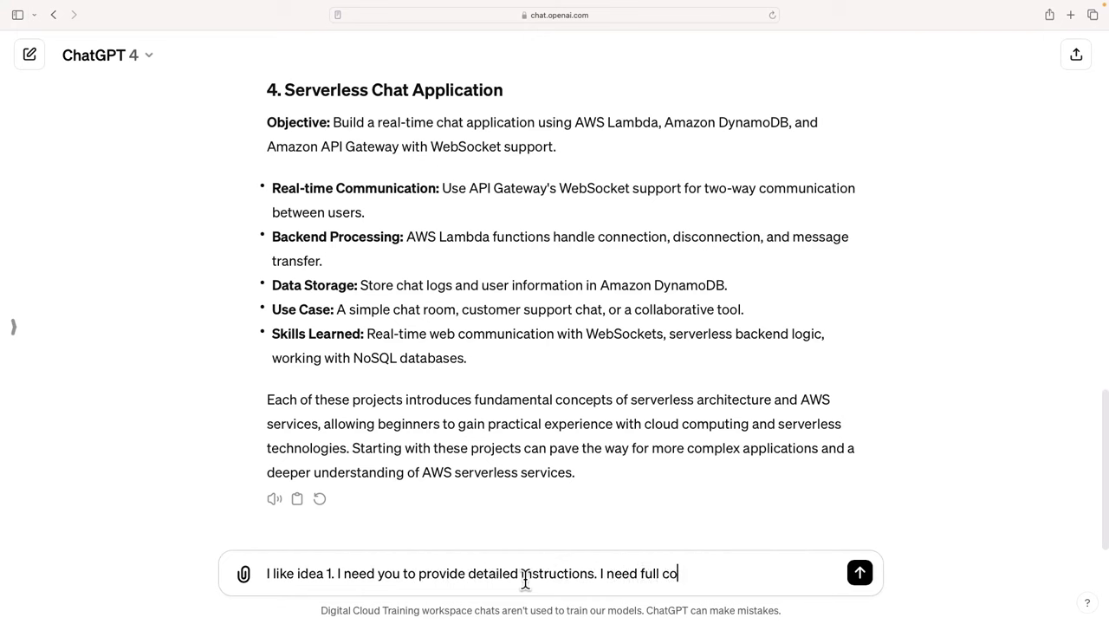
pyautogui.write('de, not sample code.')
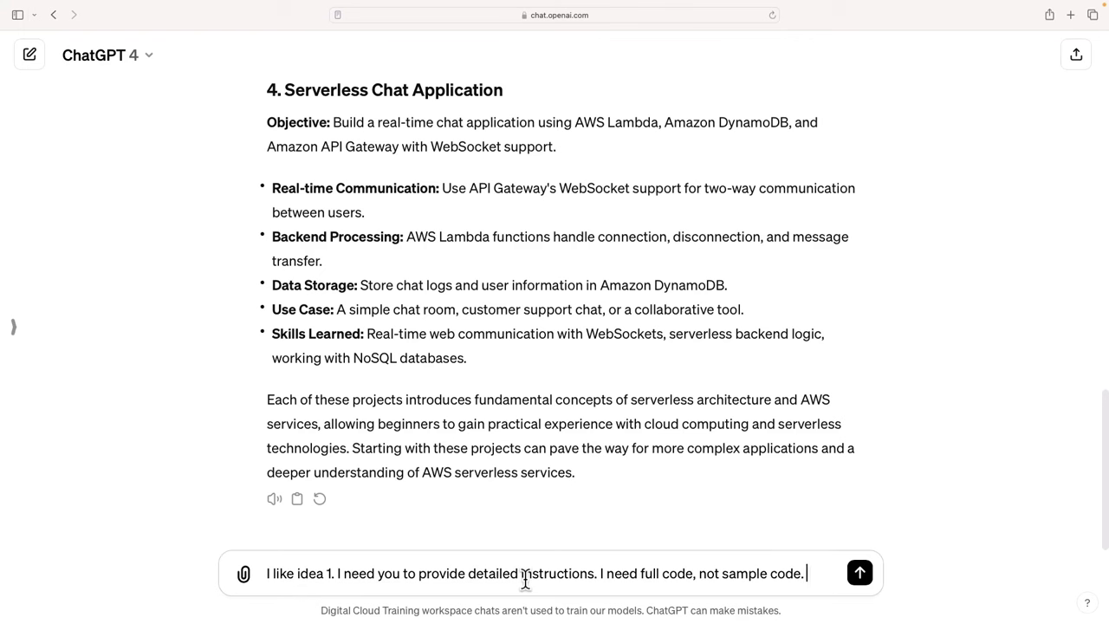
# Step: Add the demand for detailed instructions for all steps and send the message
pyautogui.write('I need detailed')
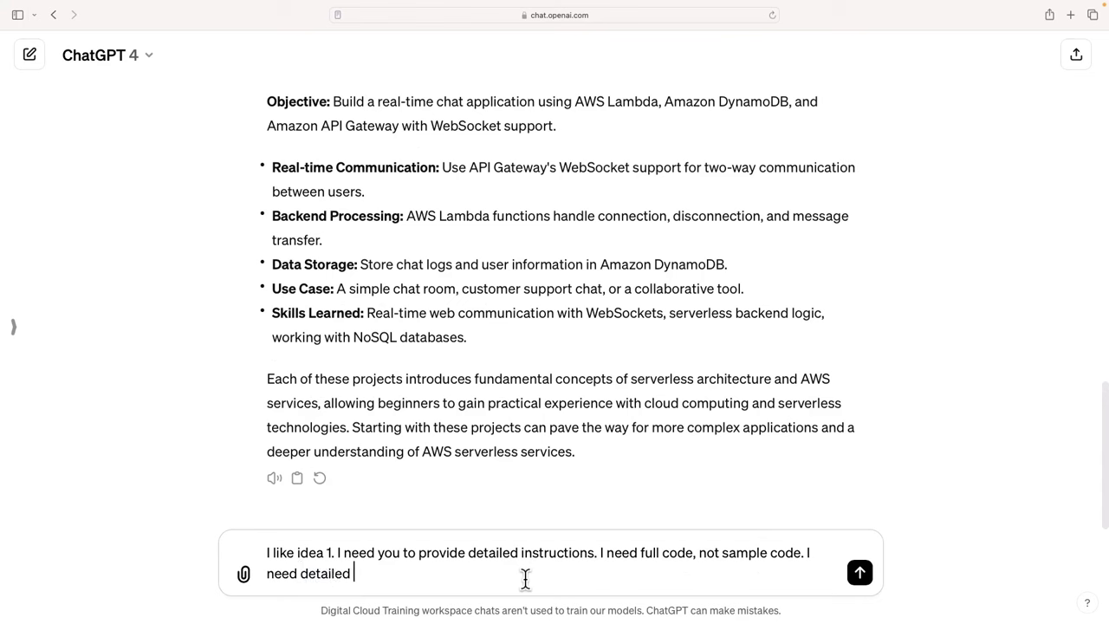
pyautogui.write('instructions for all steps in building the')
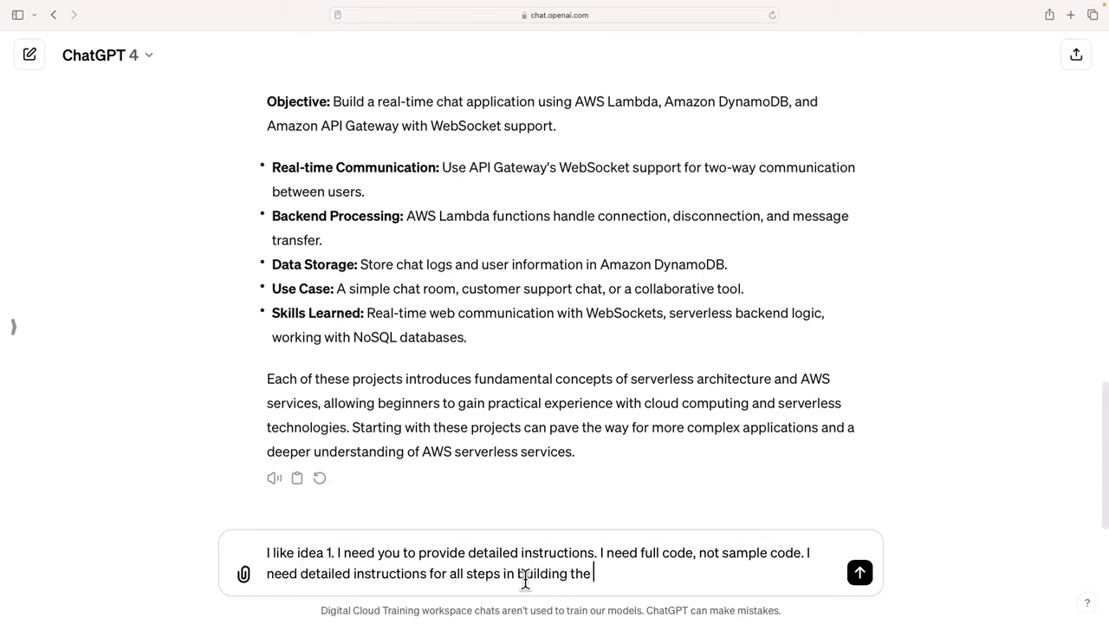
pyautogui.click(859, 572)
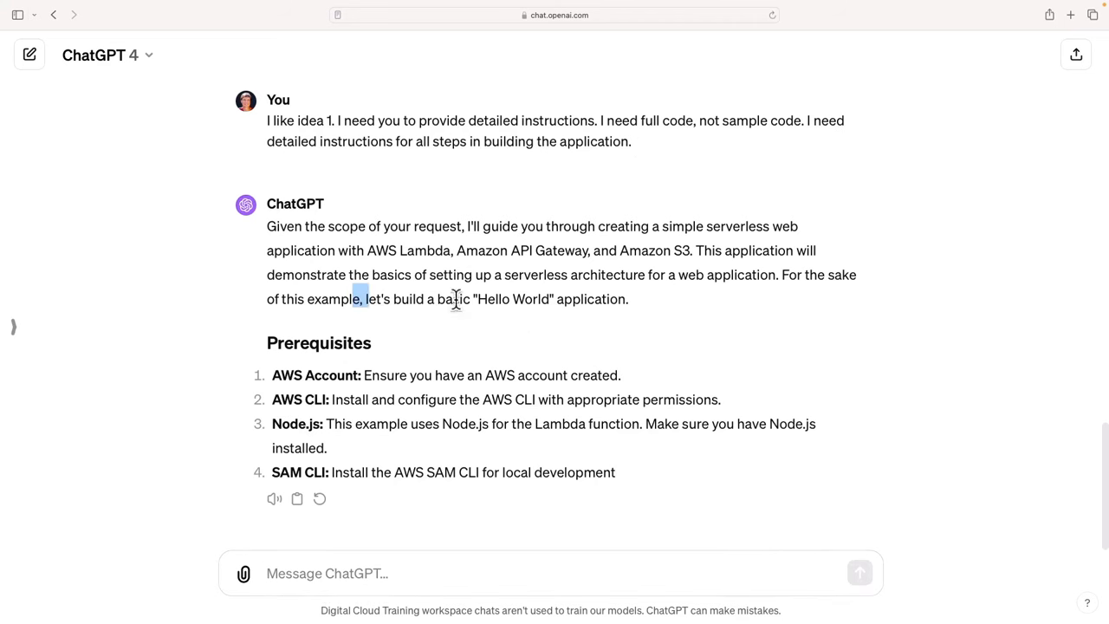
# Step: Focus the message box after the Hello World plan reply to write a follow-up
pyautogui.click(351, 572)
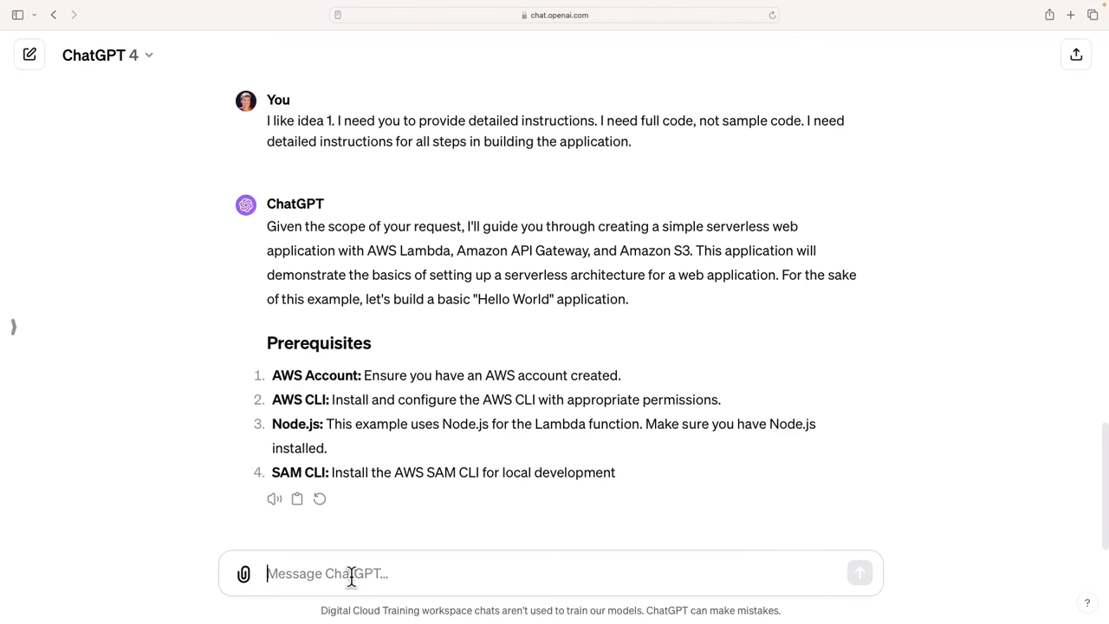
# Step: Send a follow-up calling Hello World boring and asking for a more interesting AWS showcase
pyautogui.write('Hello world is boring. I need a more in')
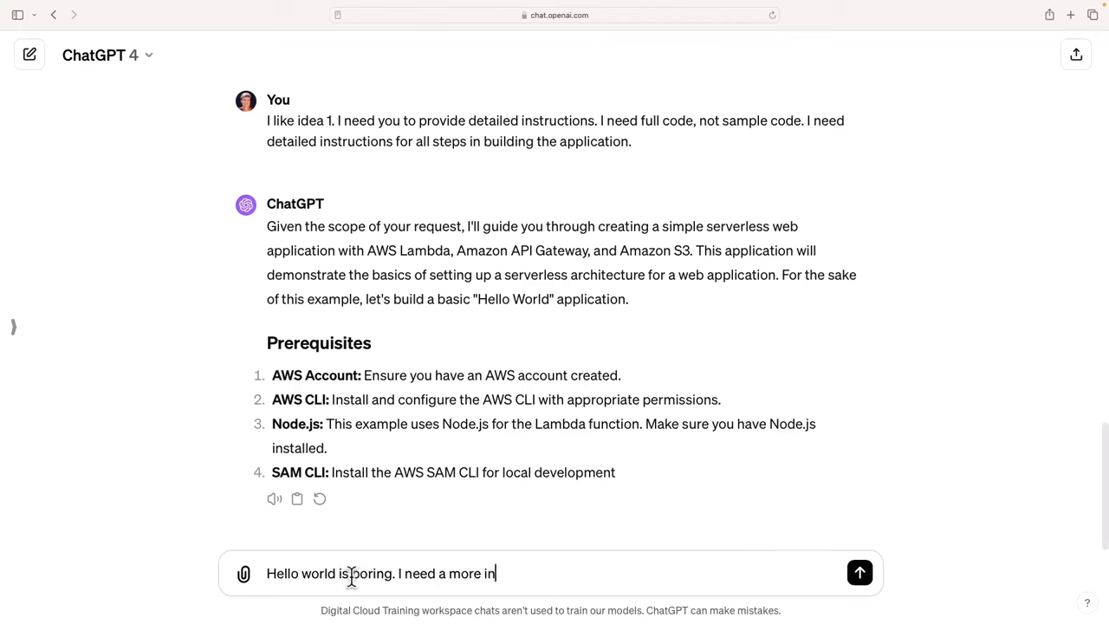
pyautogui.write('teresting solution that showcas')
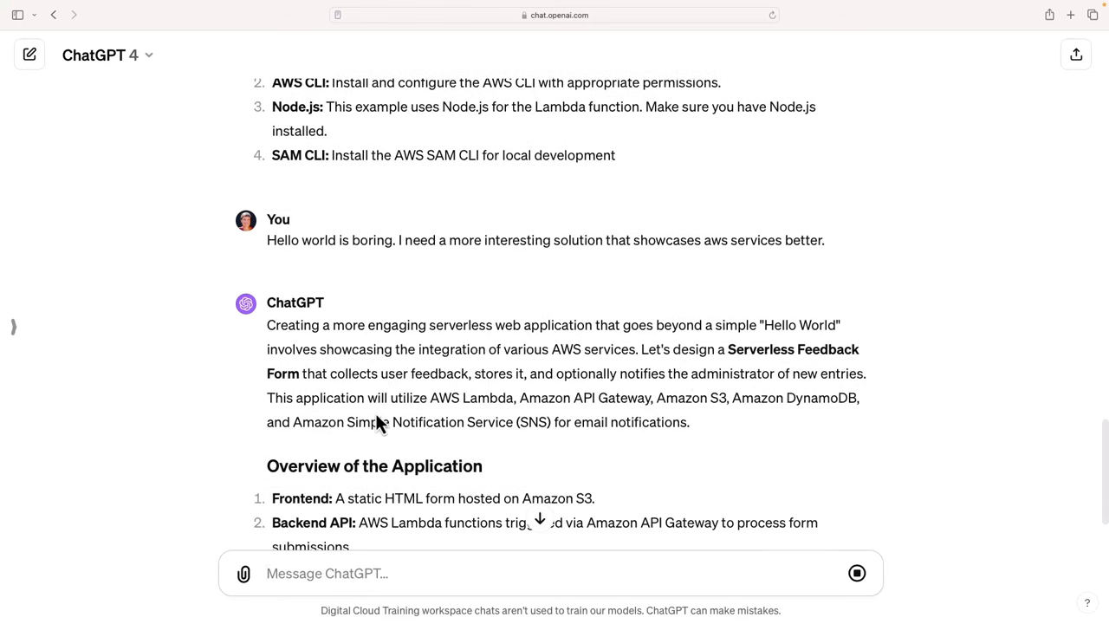
# Step: Read through the Serverless Feedback Form guide down to the example Lambda function code
pyautogui.scroll(-3)
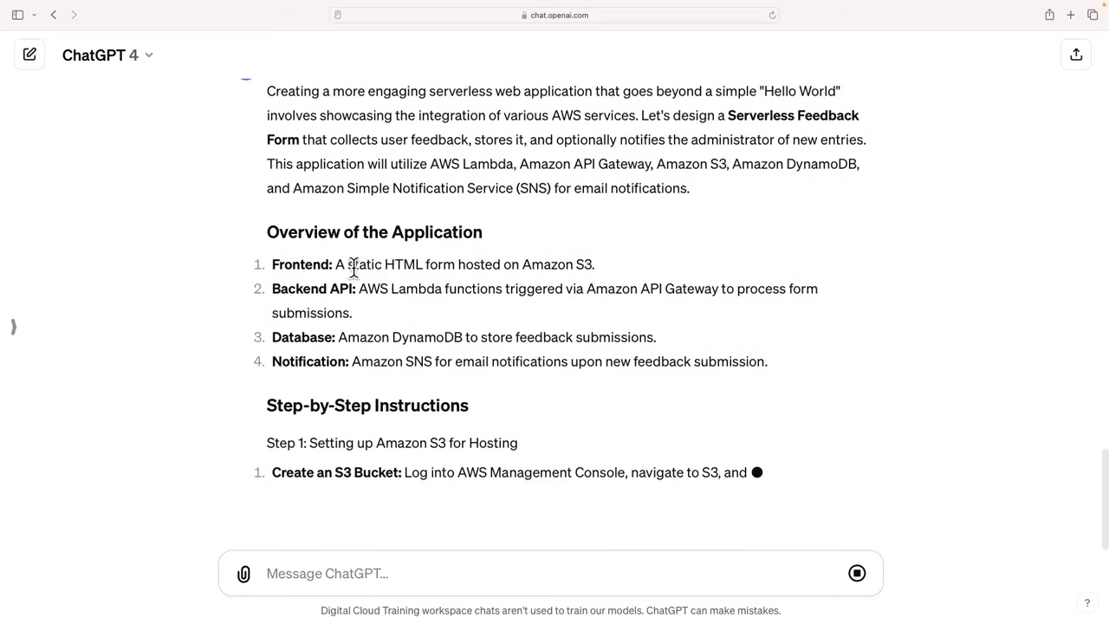
pyautogui.scroll(-3)
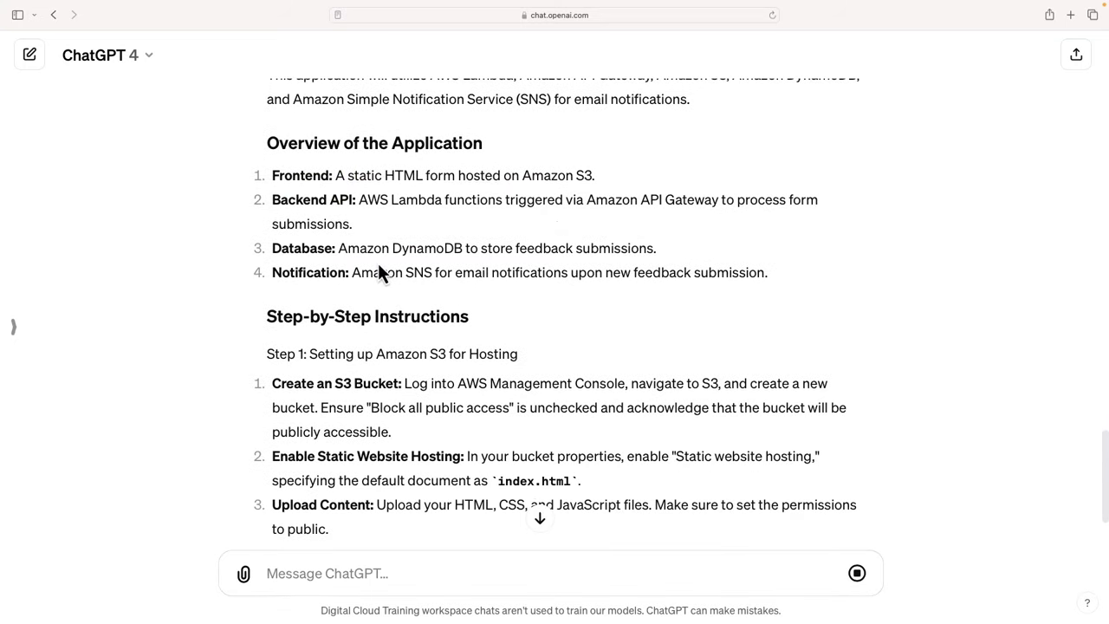
pyautogui.scroll(-3)
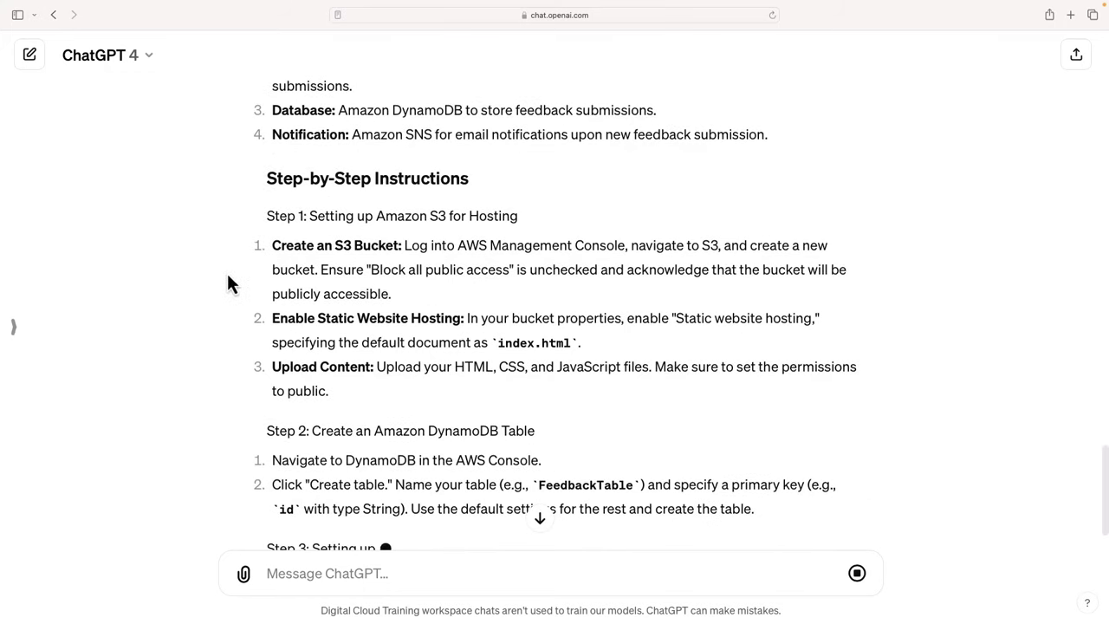
pyautogui.scroll(-3)
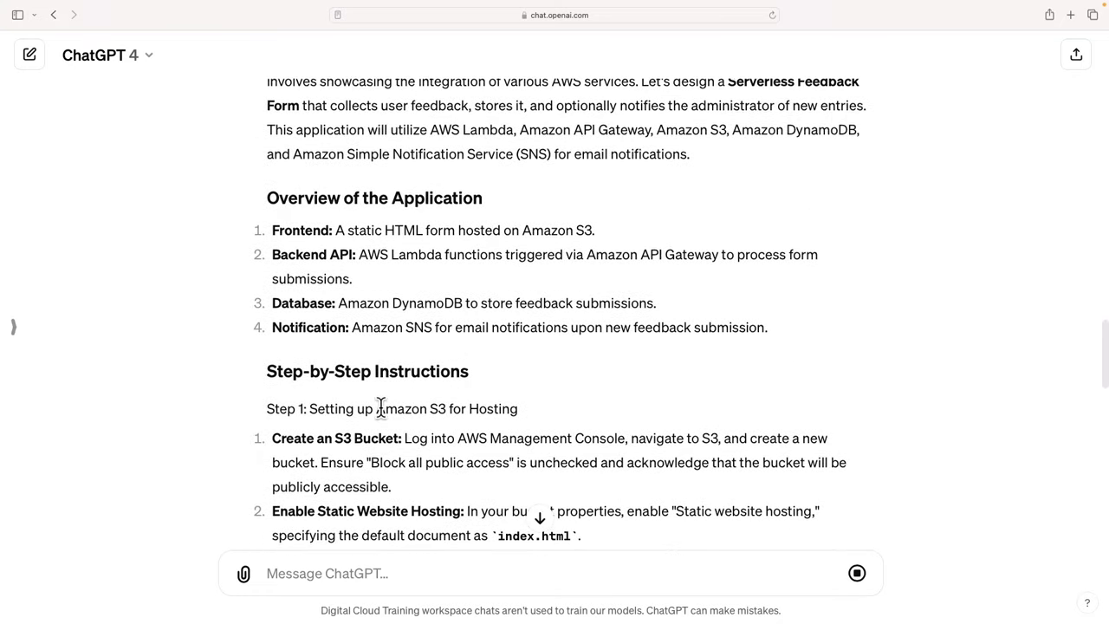
pyautogui.scroll(-3)
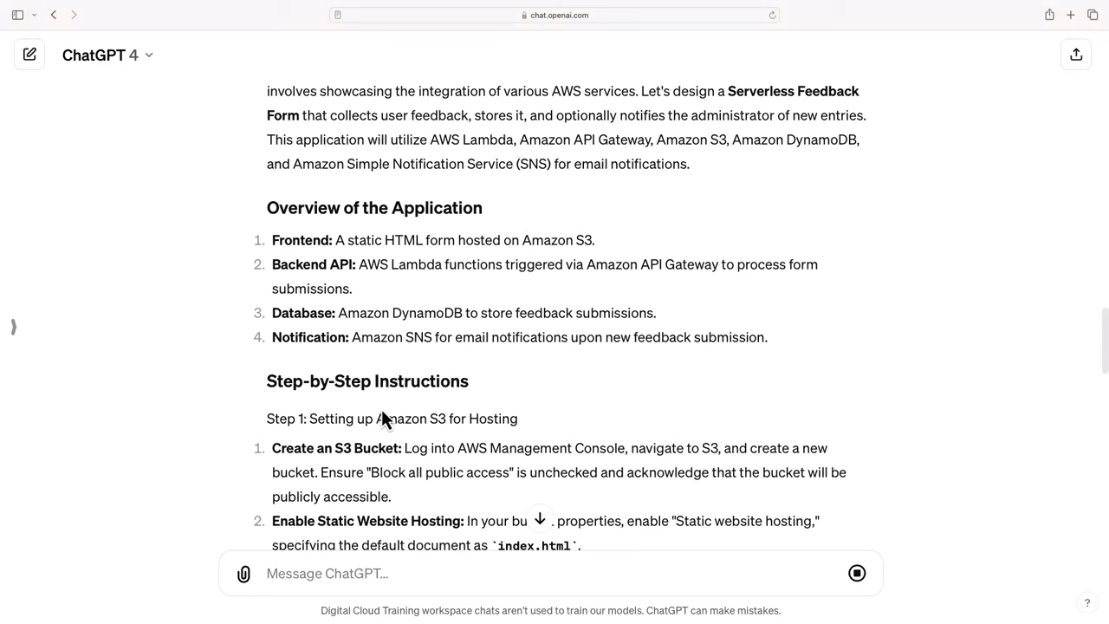
pyautogui.scroll(-3)
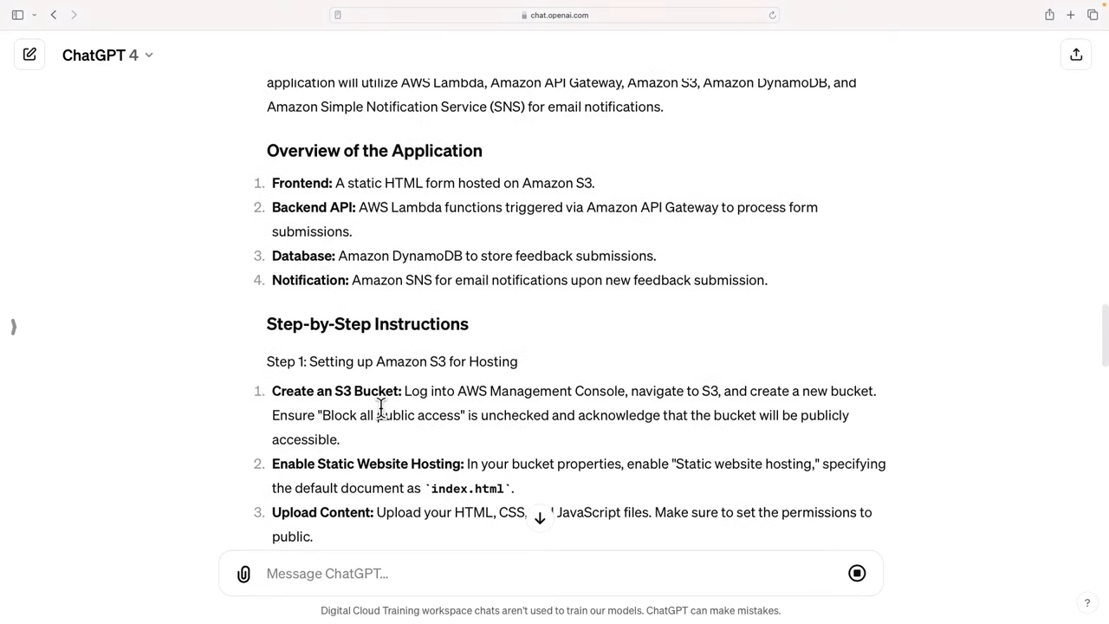
pyautogui.scroll(-3)
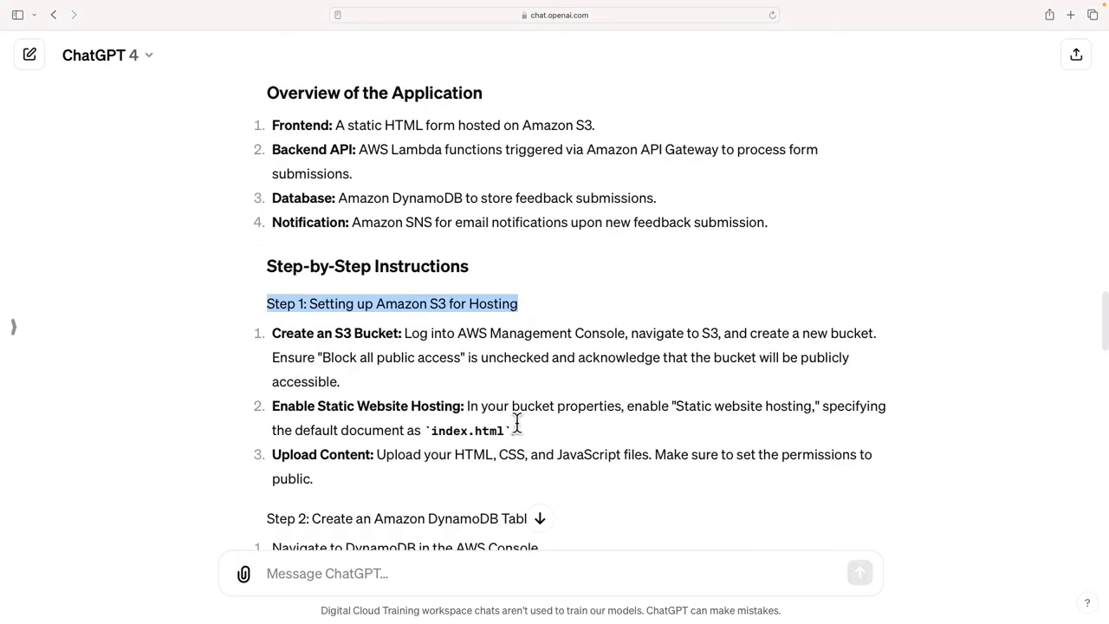
pyautogui.scroll(-3)
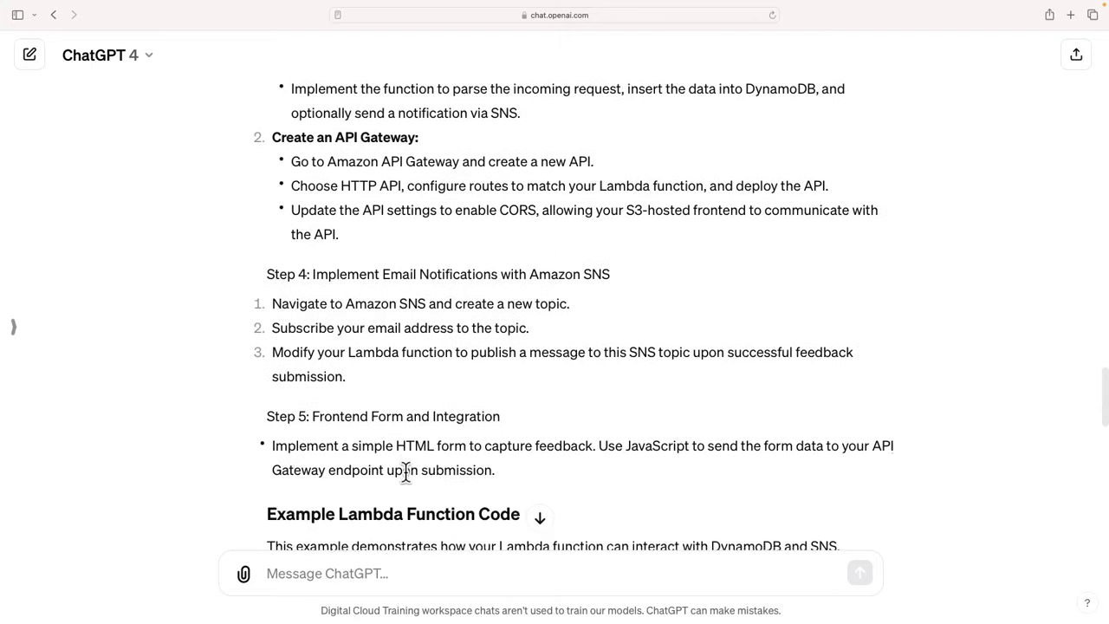
pyautogui.scroll(-3)
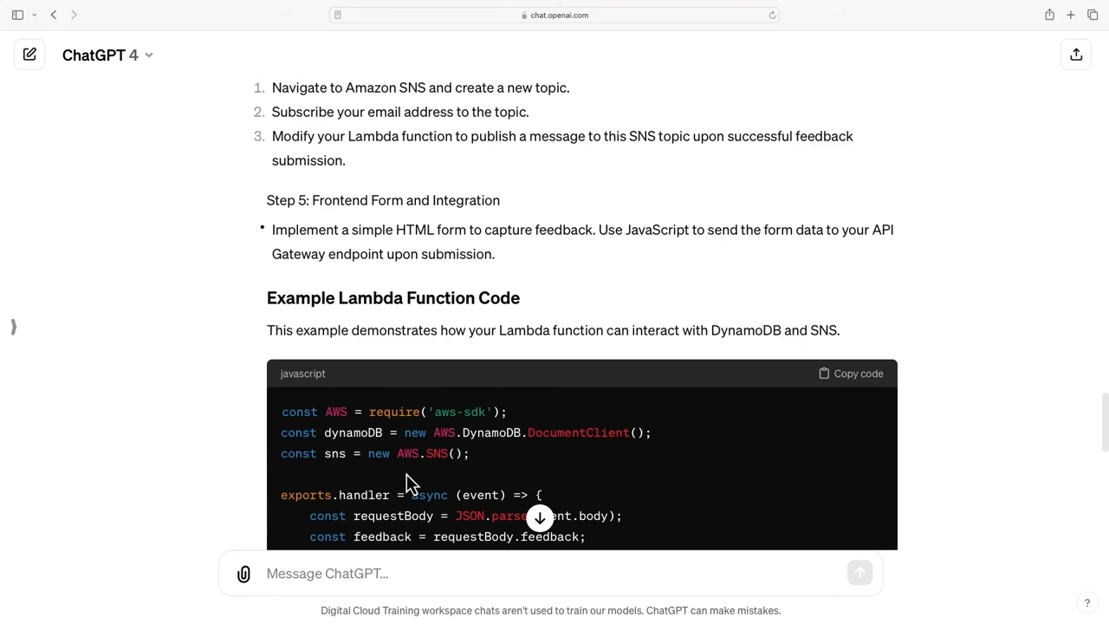
pyautogui.scroll(-3)
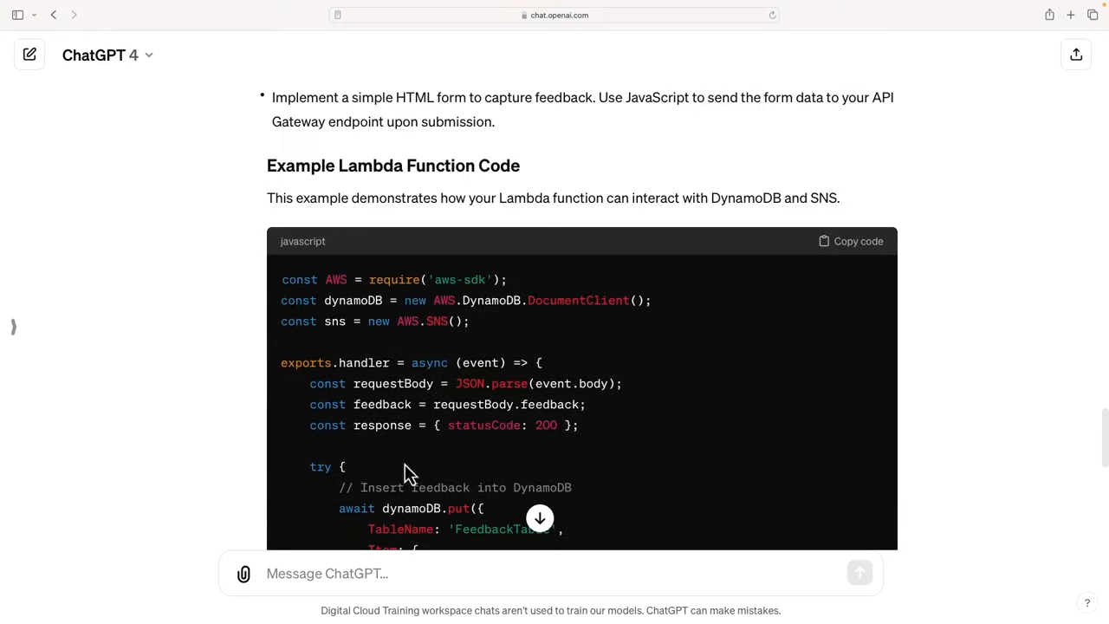
pyautogui.scroll(-3)
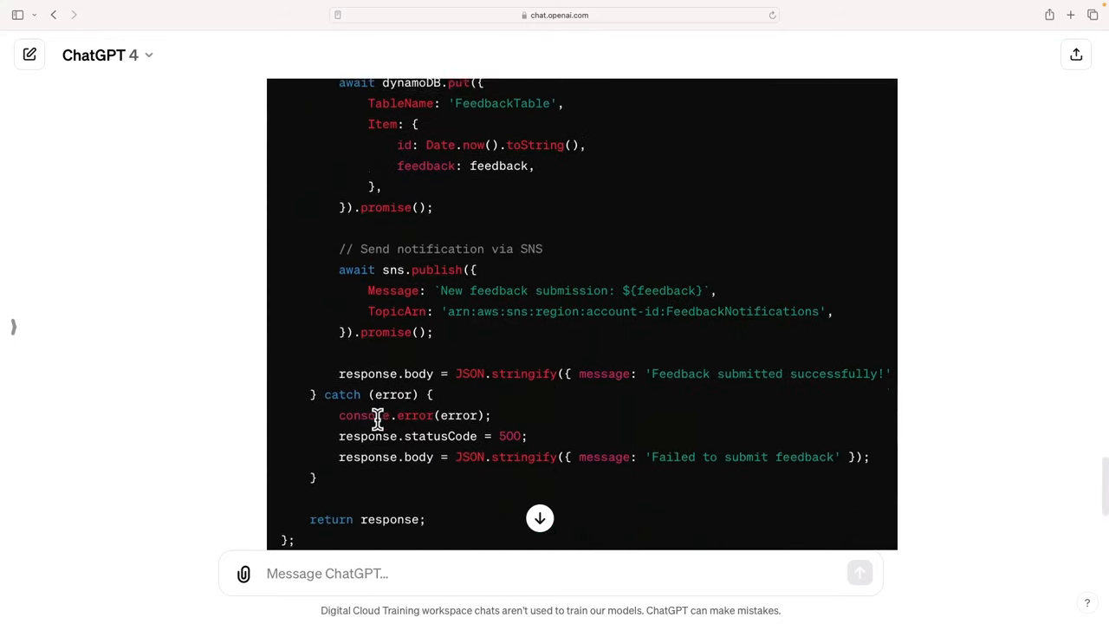
pyautogui.scroll(-3)
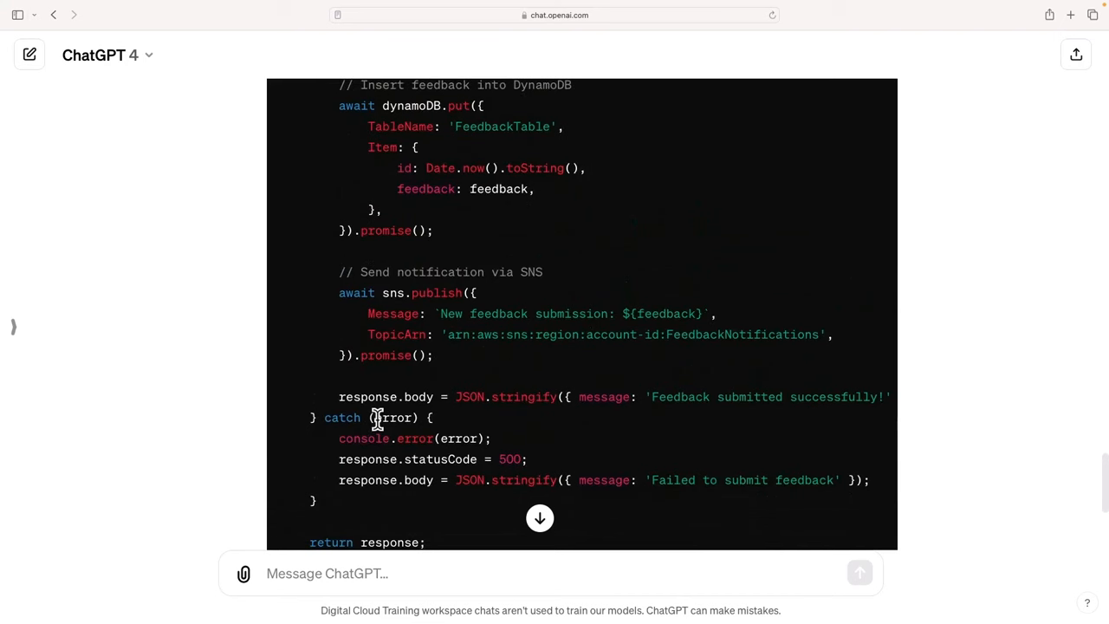
pyautogui.scroll(-3)
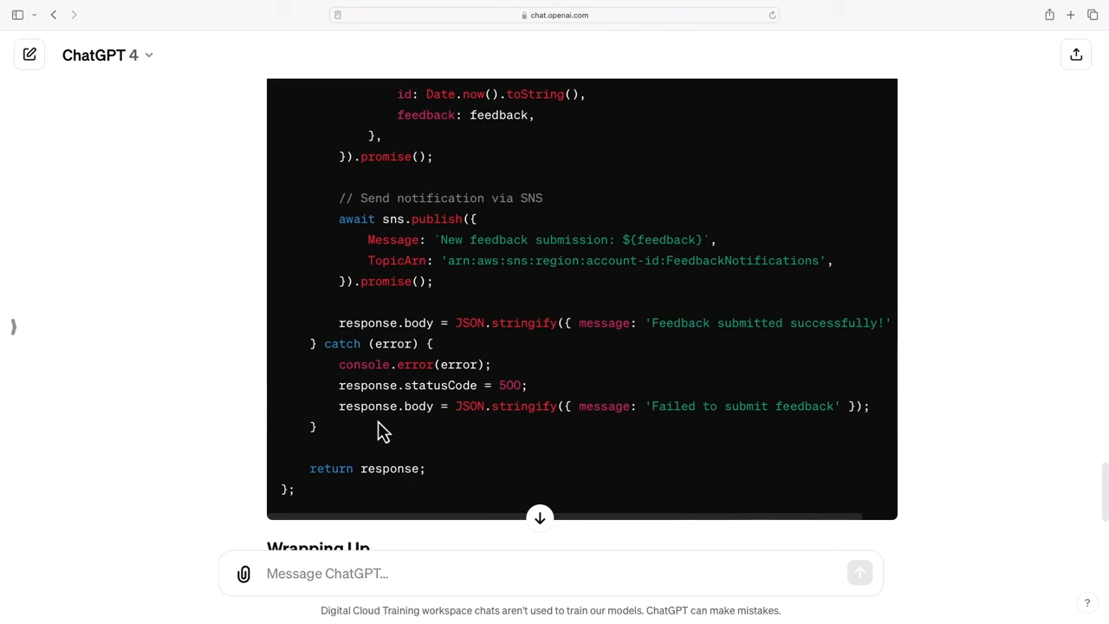
pyautogui.scroll(-3)
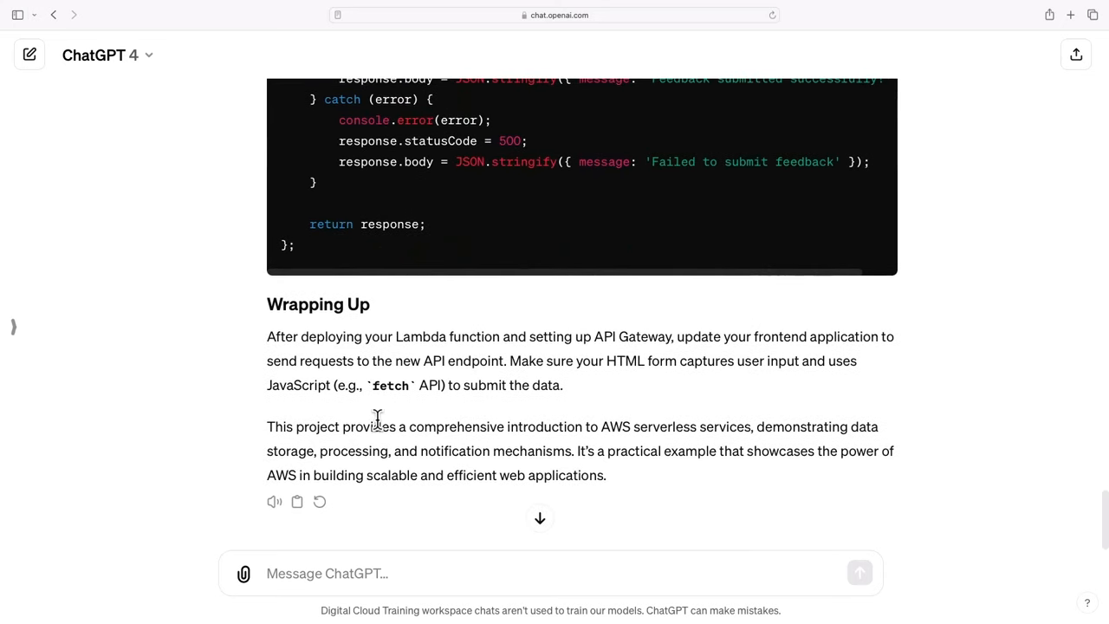
pyautogui.scroll(-3)
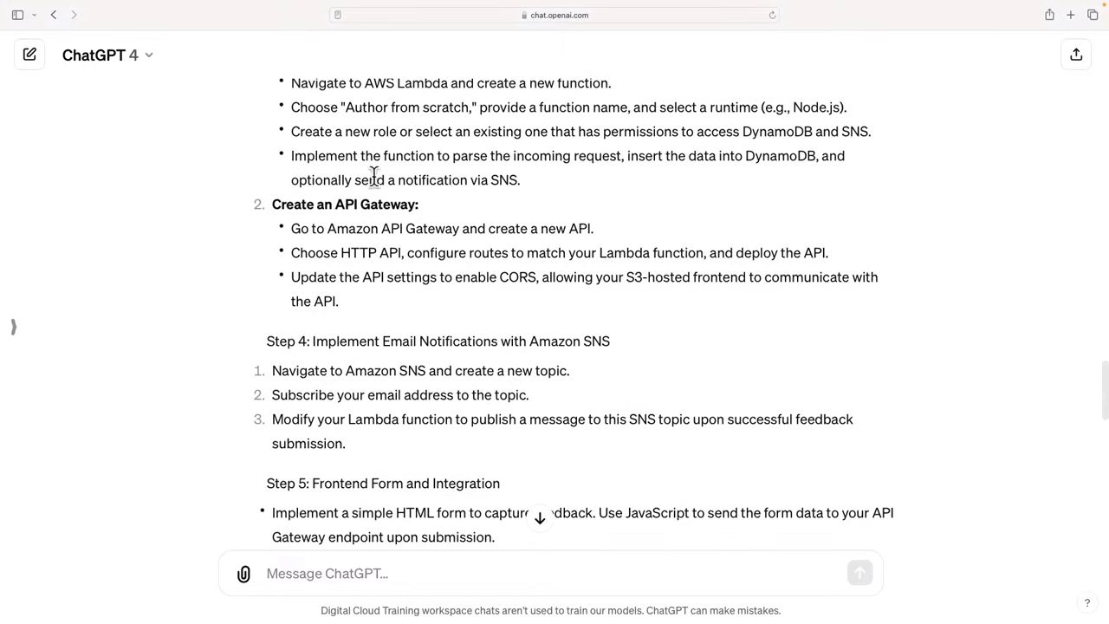
pyautogui.moveTo(282, 286)
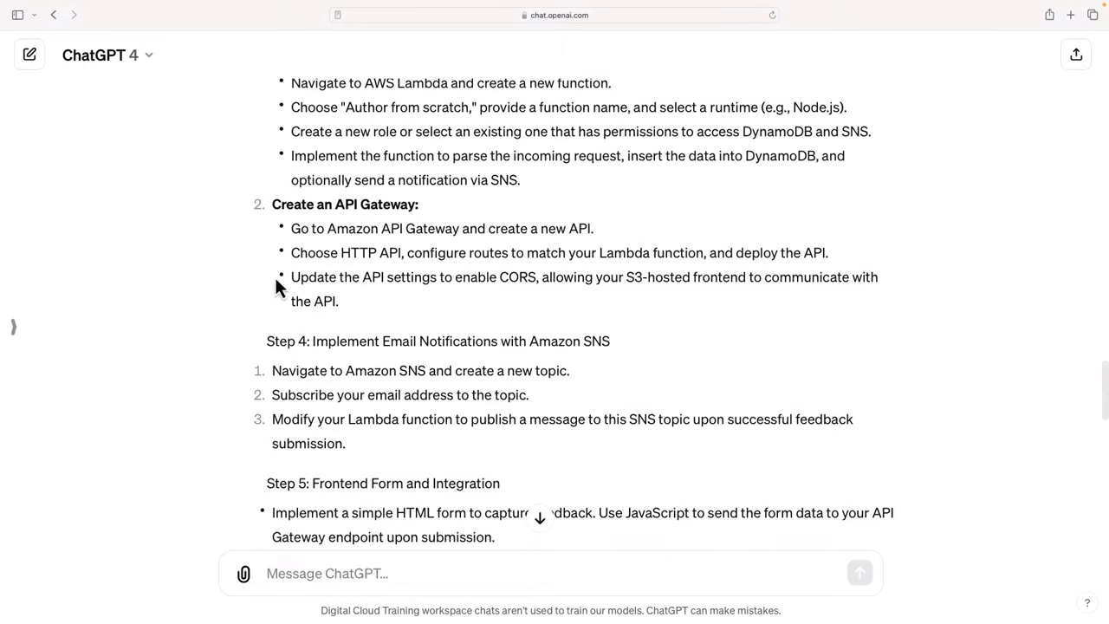
pyautogui.scroll(-3)
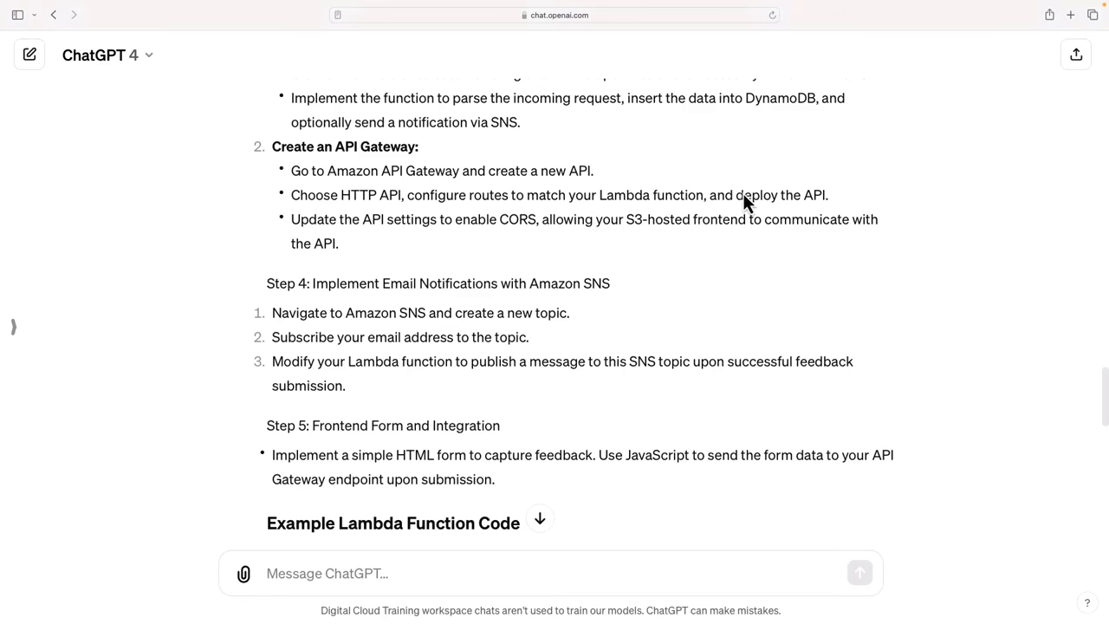
# Step: In a new chat, request AWS CLI commands to deploy a VPC with public and private subnets
pyautogui.click(30, 55)
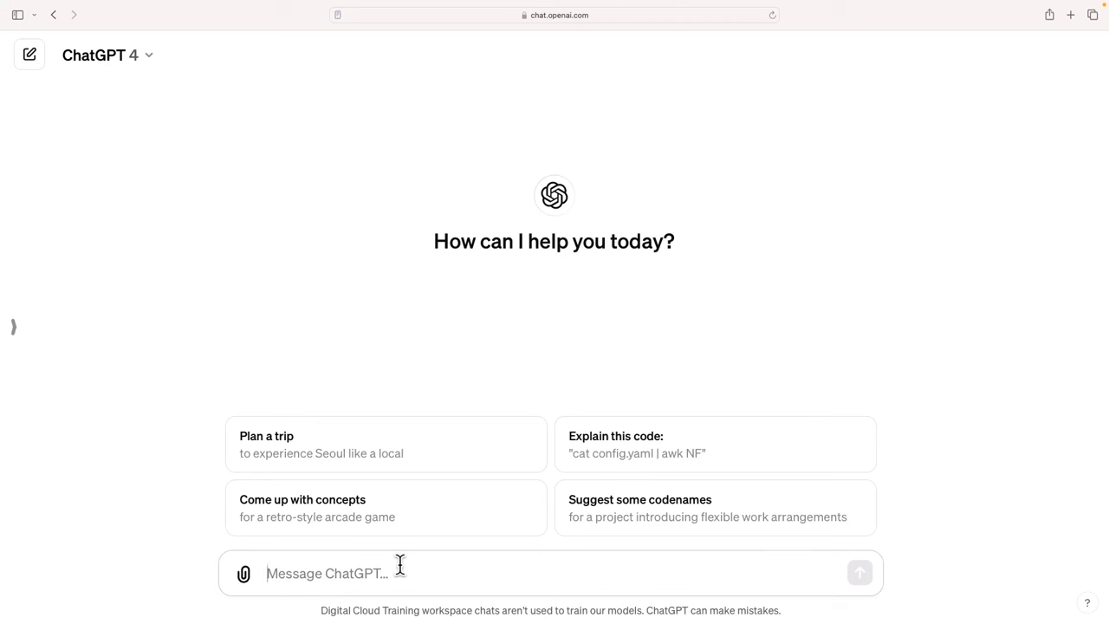
pyautogui.write('I want to')
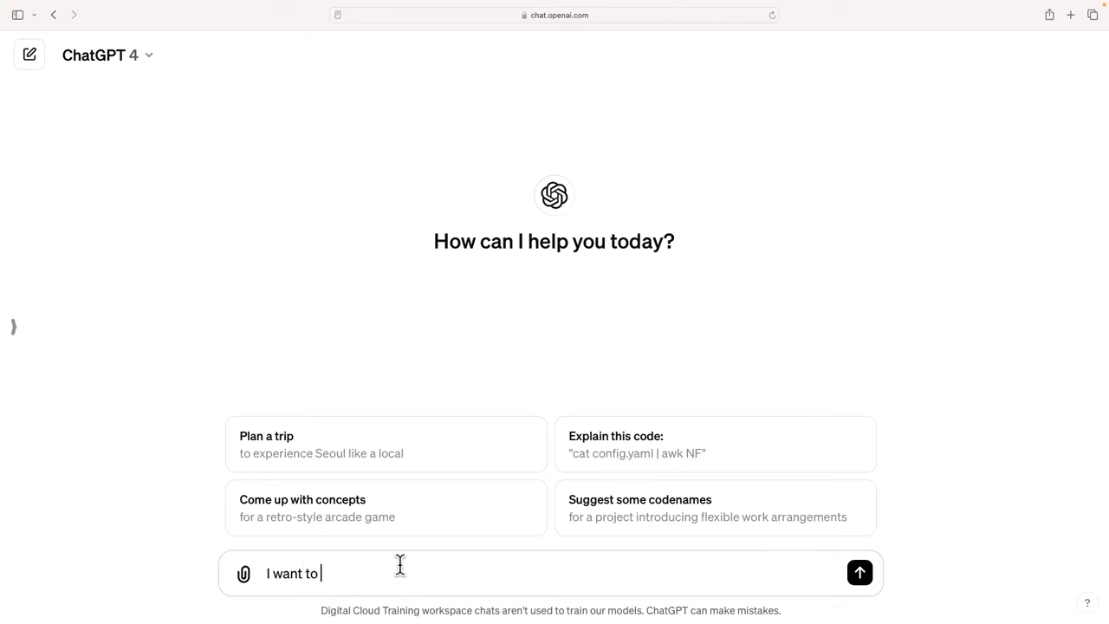
pyautogui.write('create a VPC')
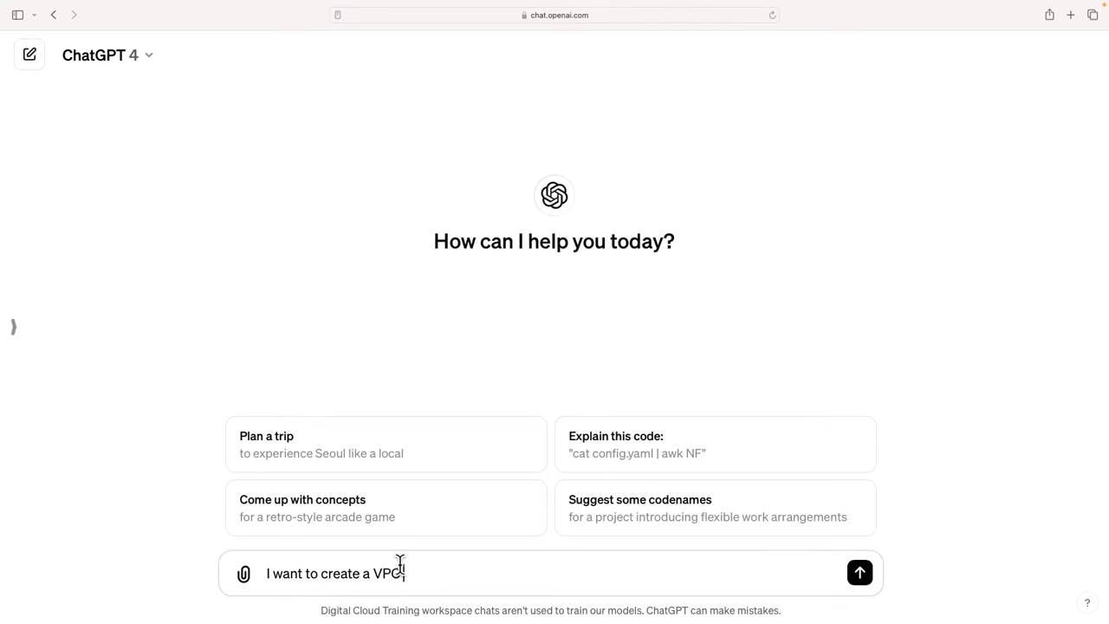
pyautogui.write('with public and pri')
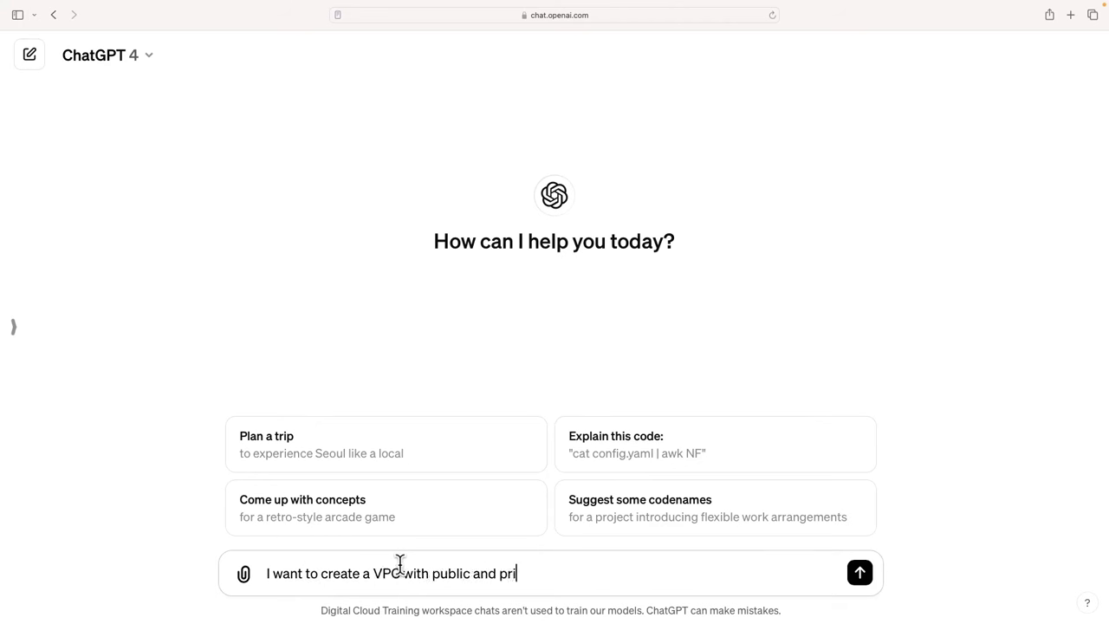
pyautogui.write('vate subnets. I need you to provide the AWS CLI')
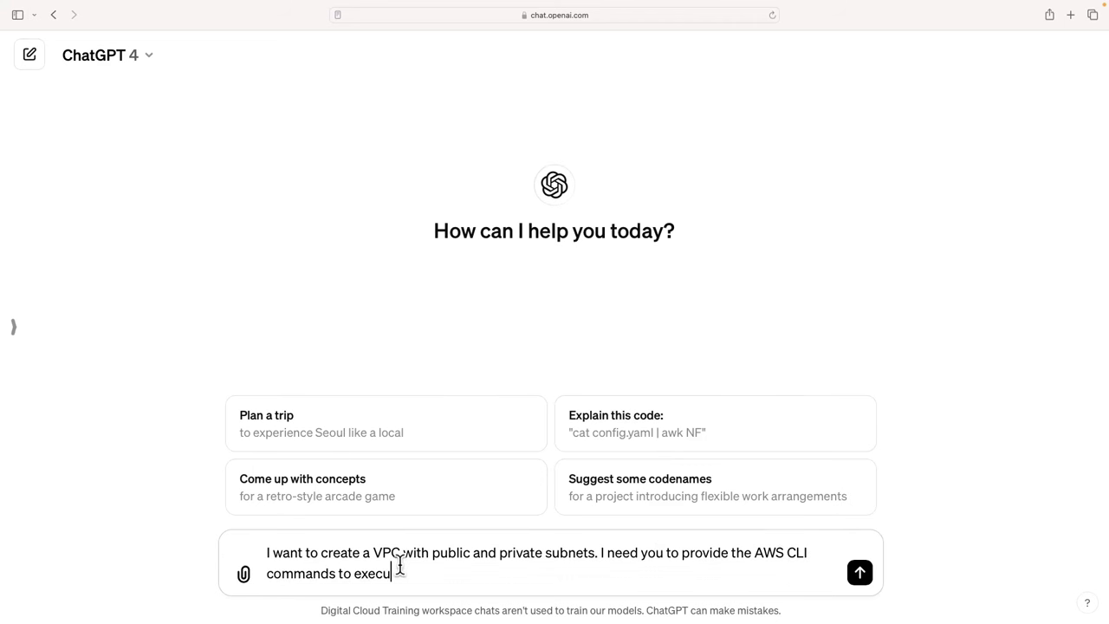
pyautogui.write('deploy this inf')
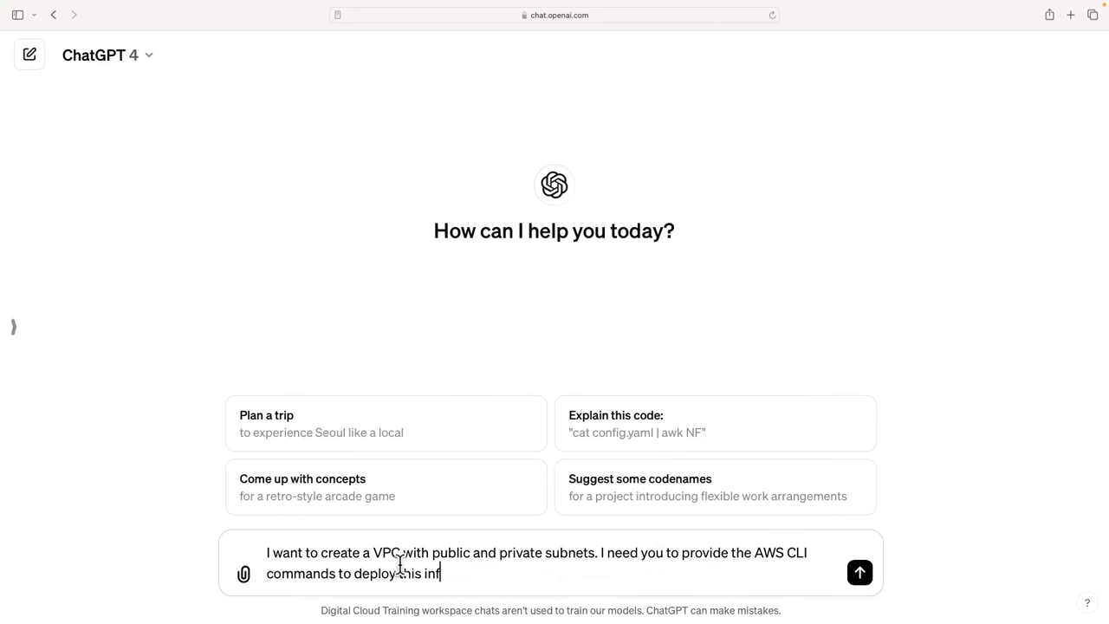
pyautogui.click(859, 572)
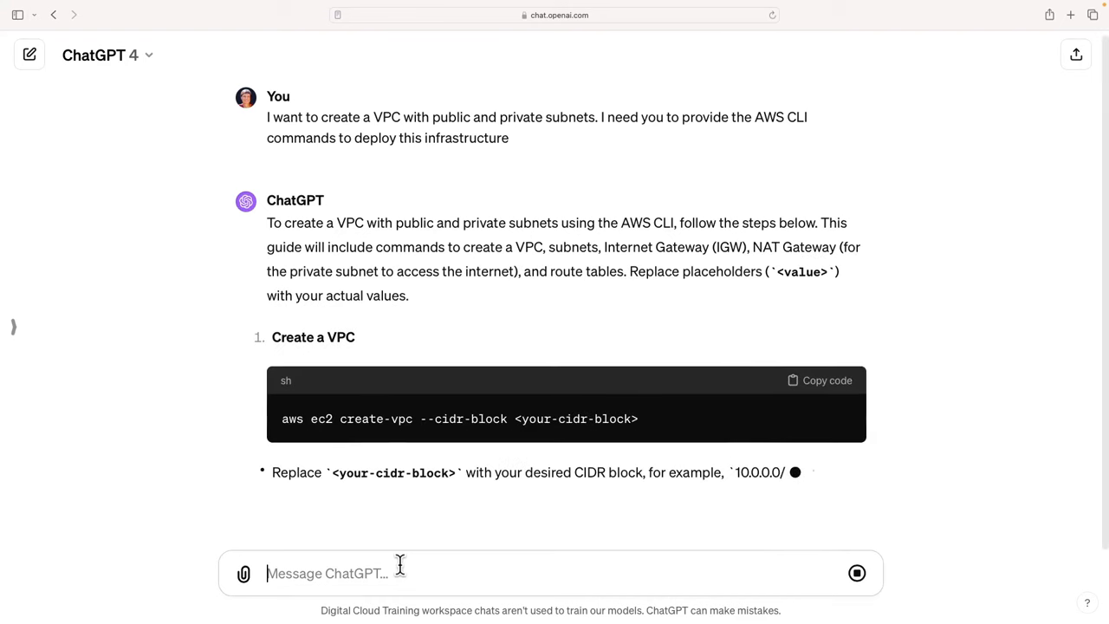
pyautogui.scroll(-3)
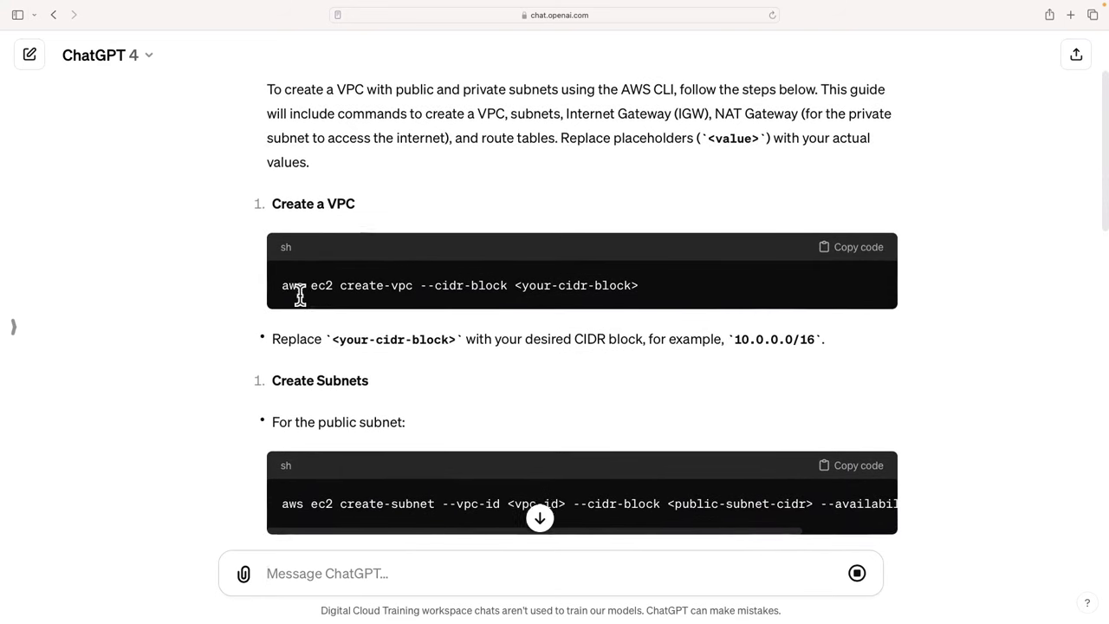
pyautogui.scroll(-3)
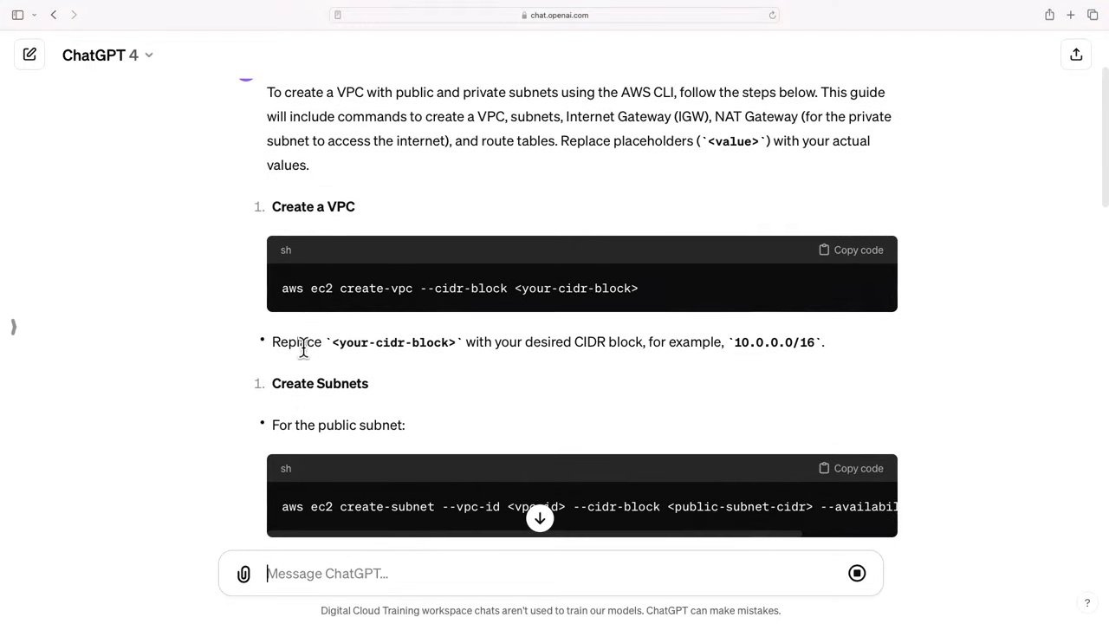
pyautogui.scroll(-3)
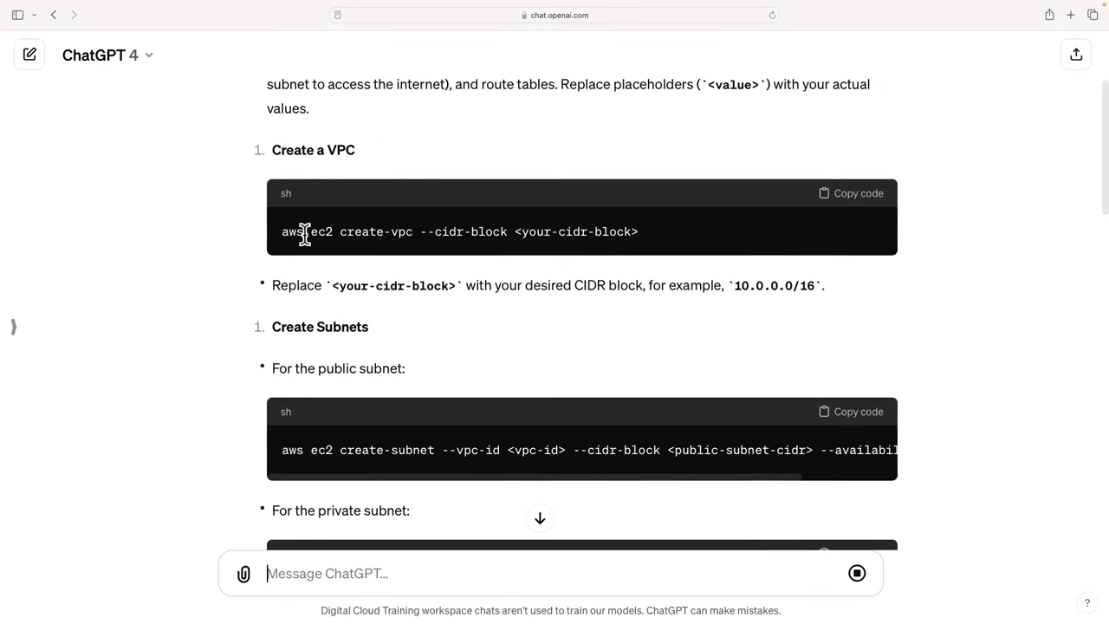
pyautogui.moveTo(359, 292)
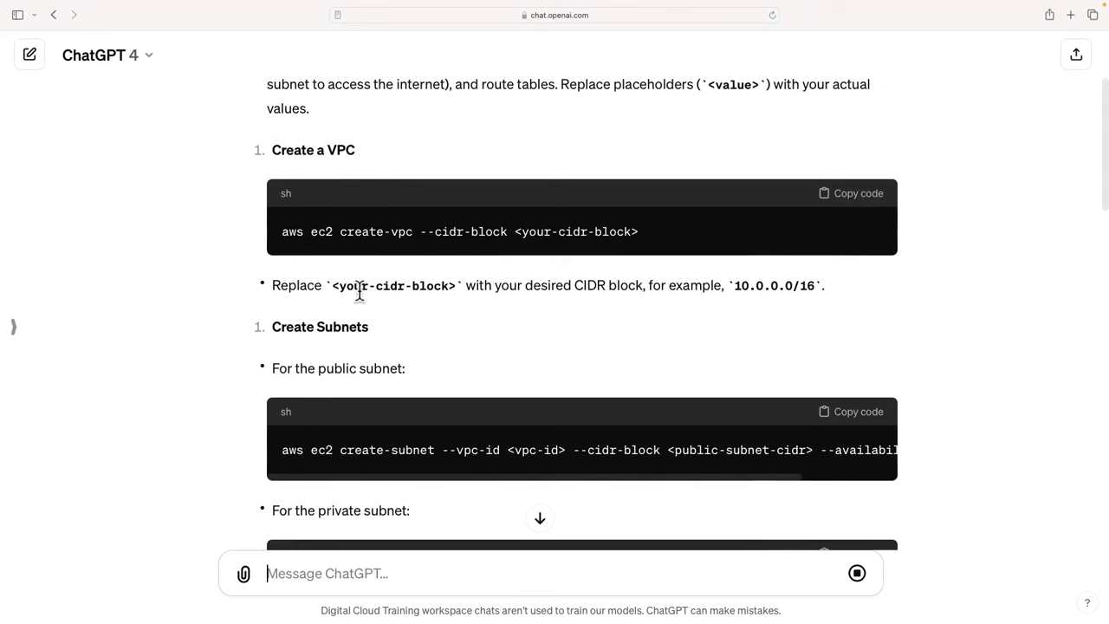
pyautogui.scroll(-3)
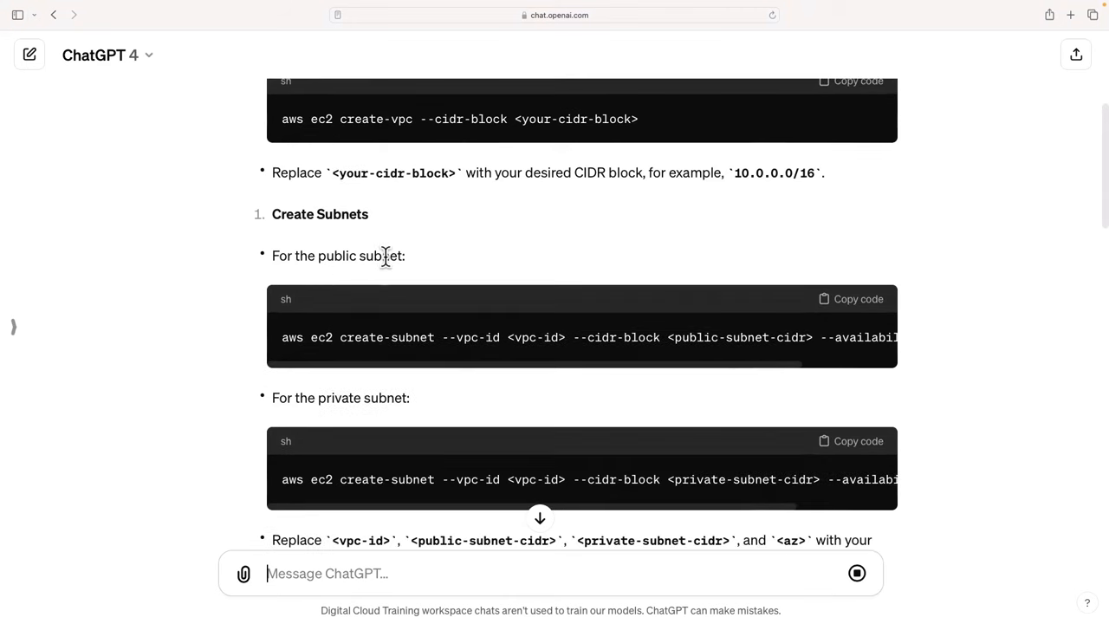
pyautogui.scroll(-3)
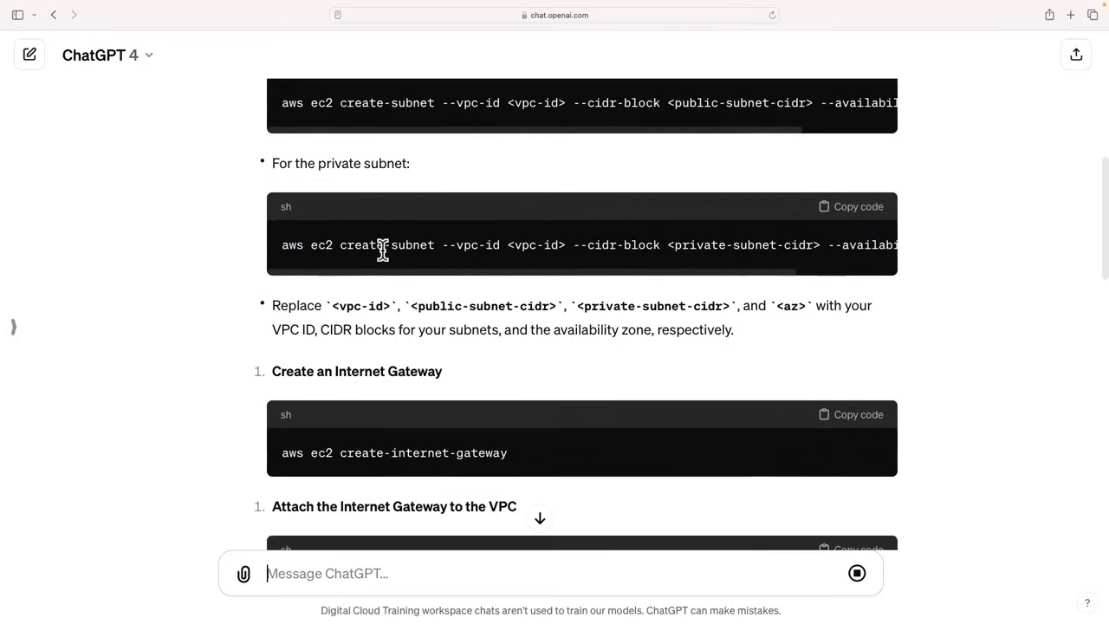
pyautogui.scroll(-3)
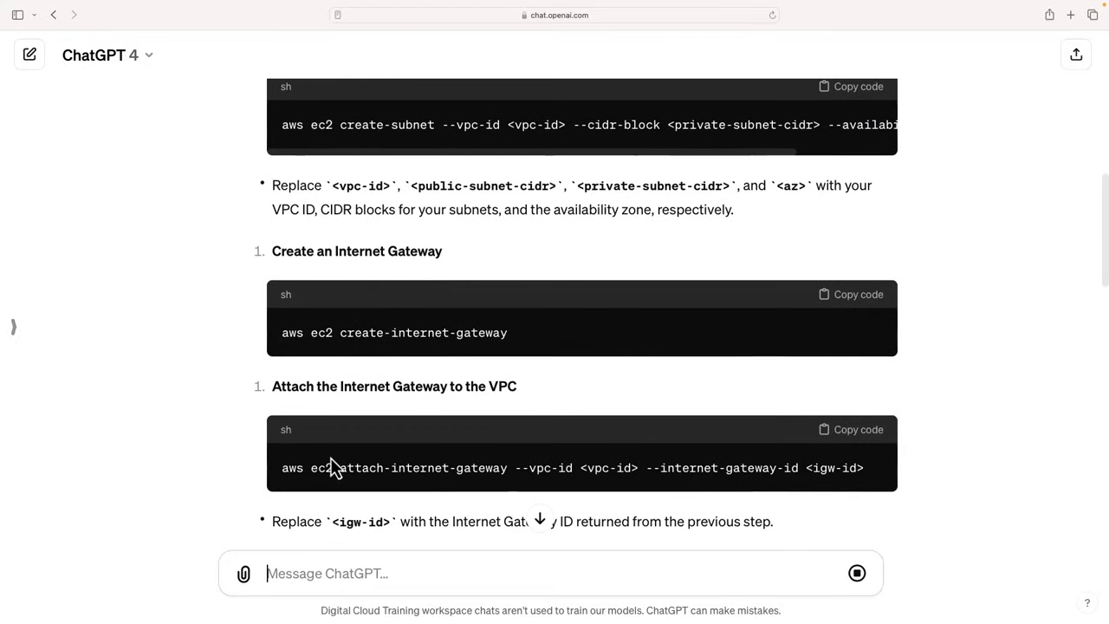
pyautogui.scroll(-3)
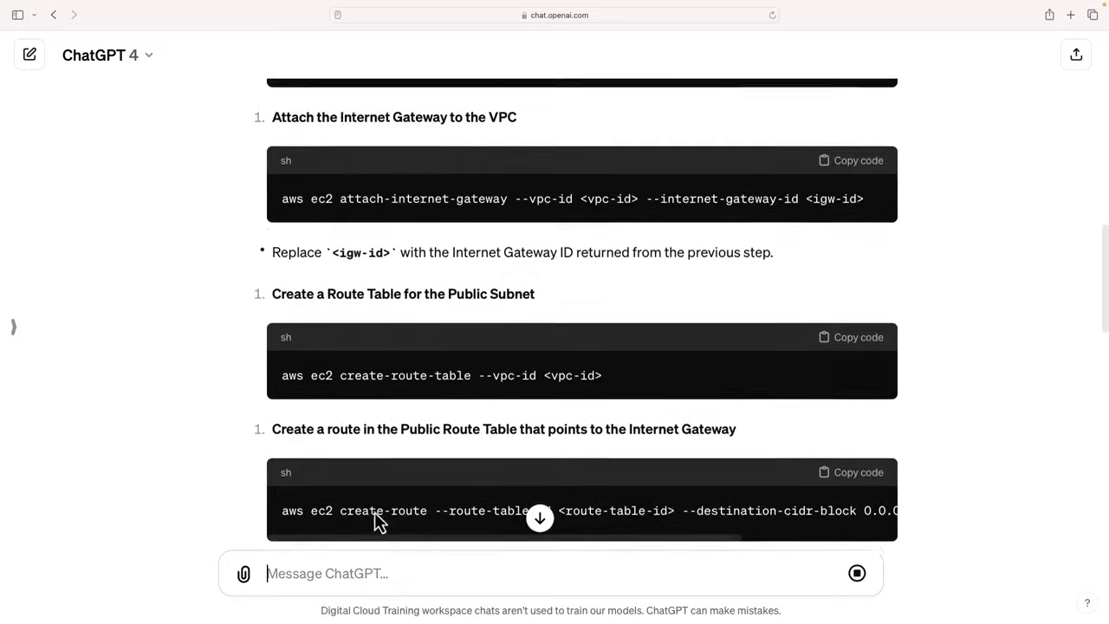
pyautogui.scroll(-3)
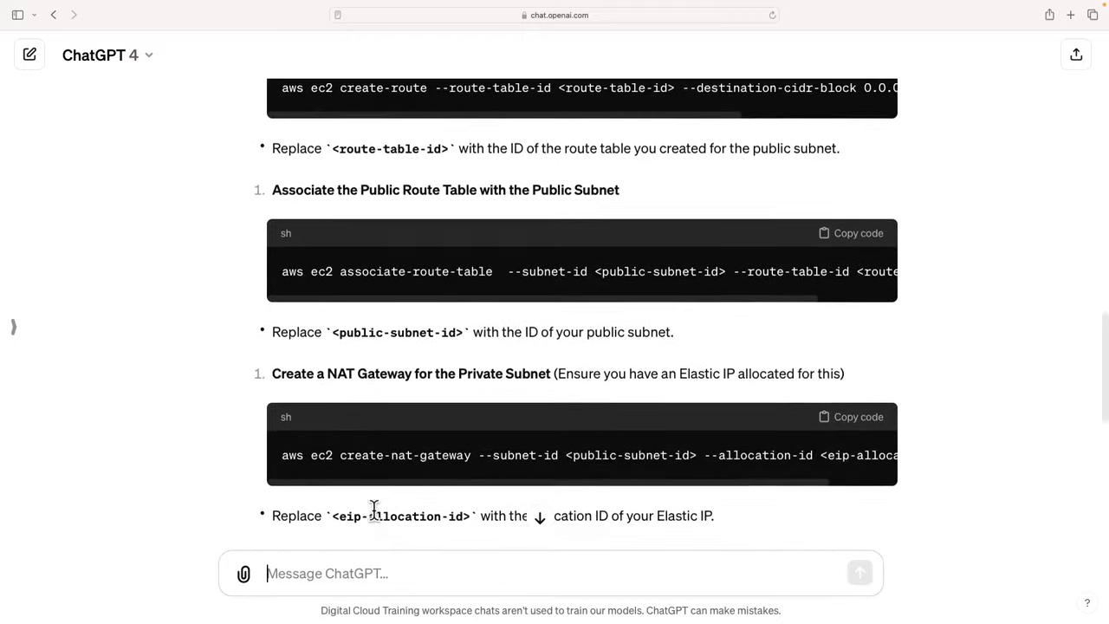
pyautogui.scroll(-3)
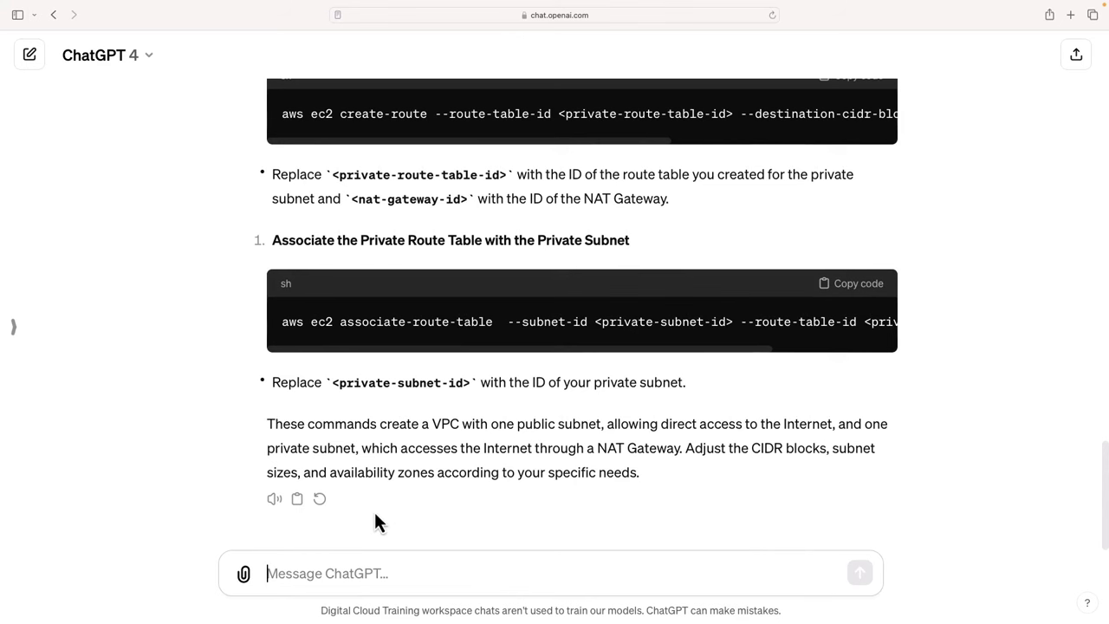
# Step: Send a follow-up asking instead for a CloudFormation template that creates this VPC
pyautogui.write('Instea')
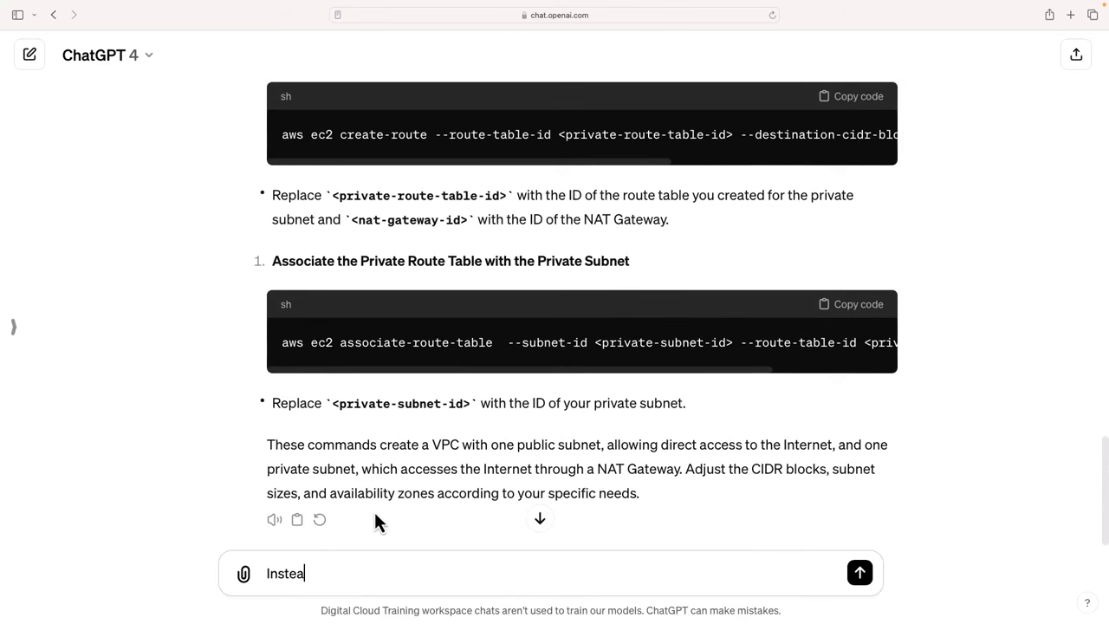
pyautogui.write('d, provide a cloud formation template to crea')
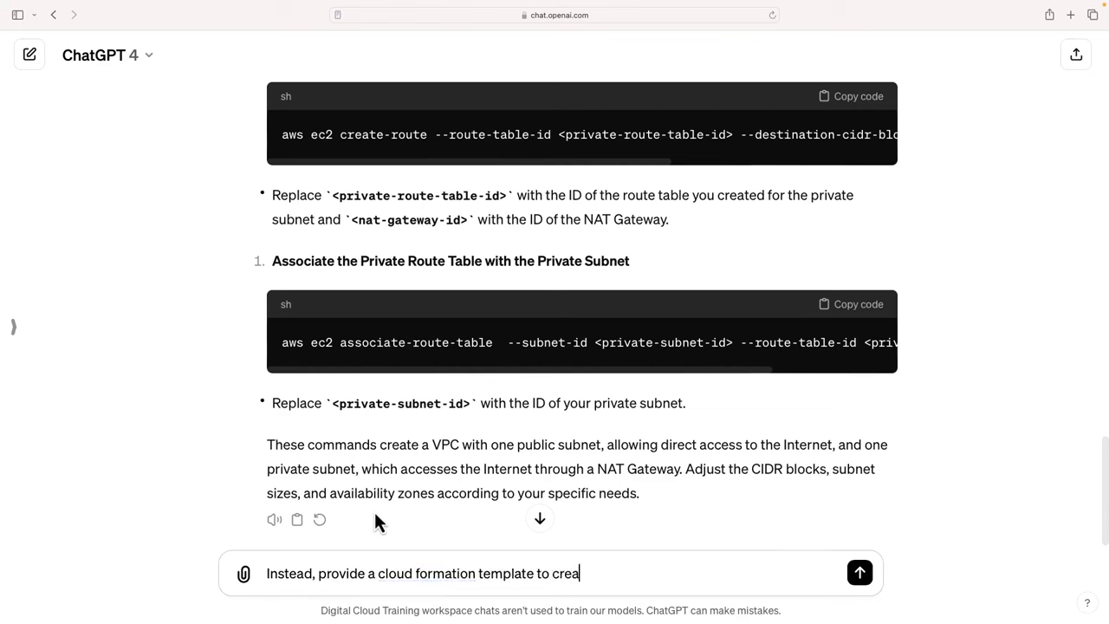
pyautogui.write('te this VPC')
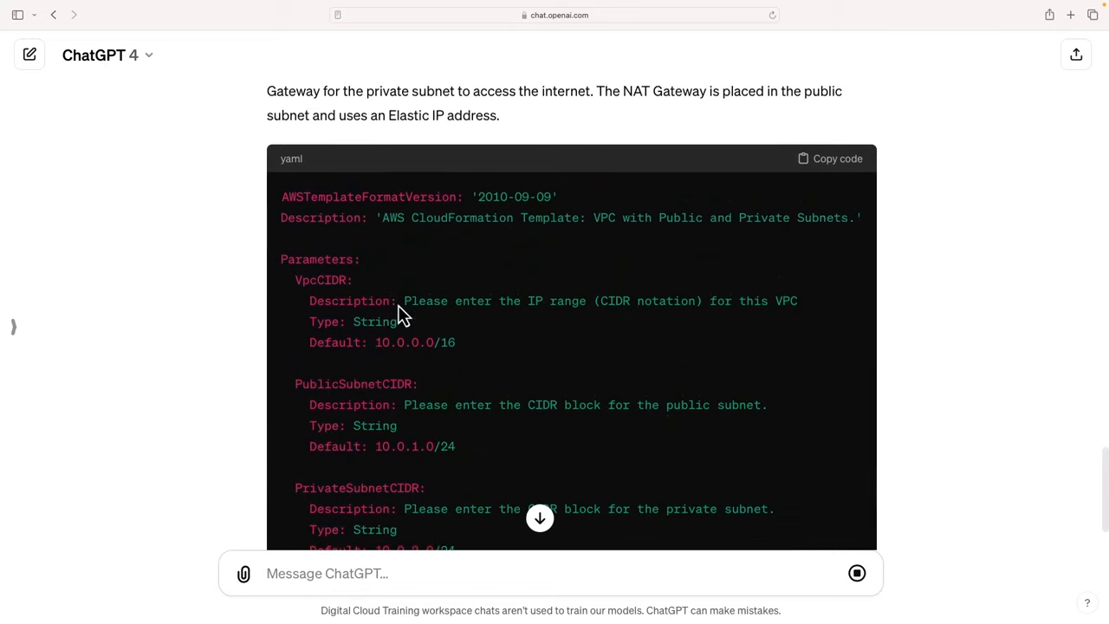
pyautogui.moveTo(396, 303)
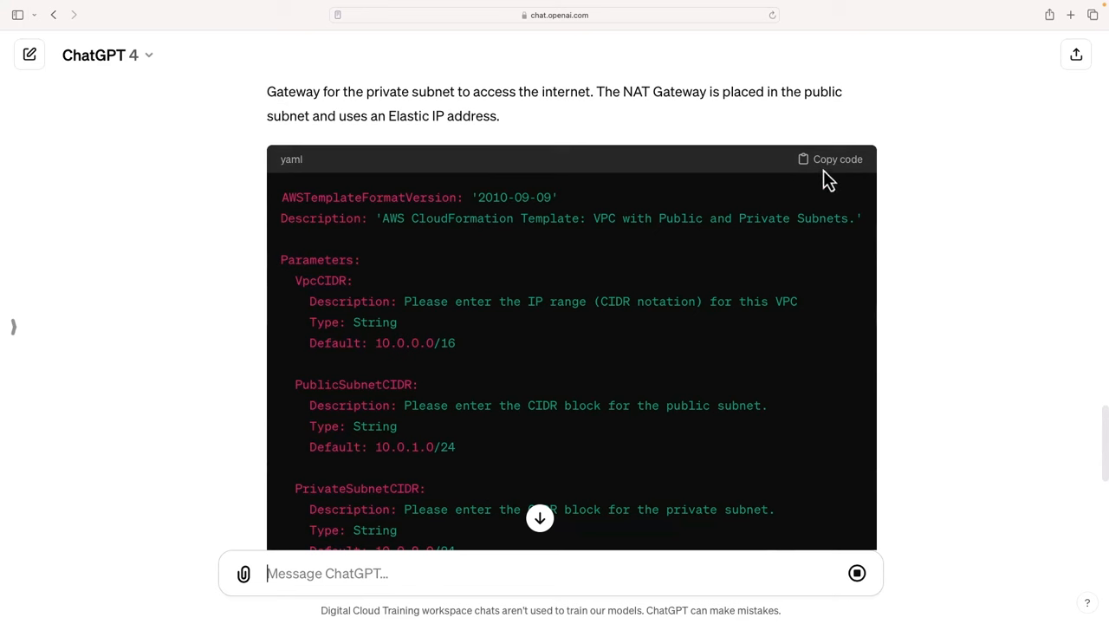
pyautogui.moveTo(829, 173)
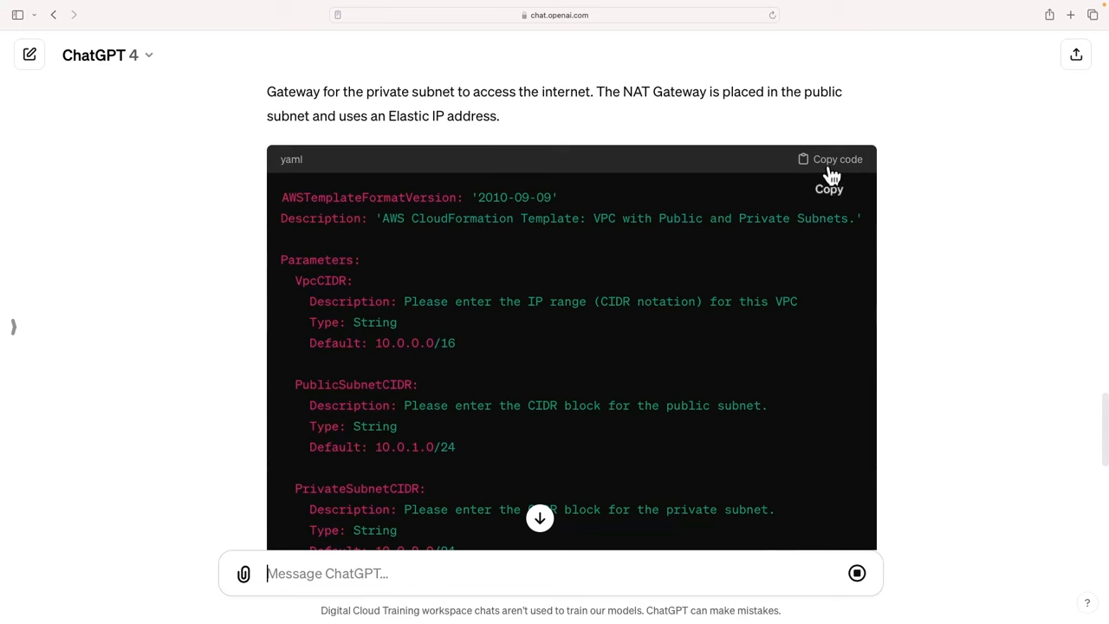